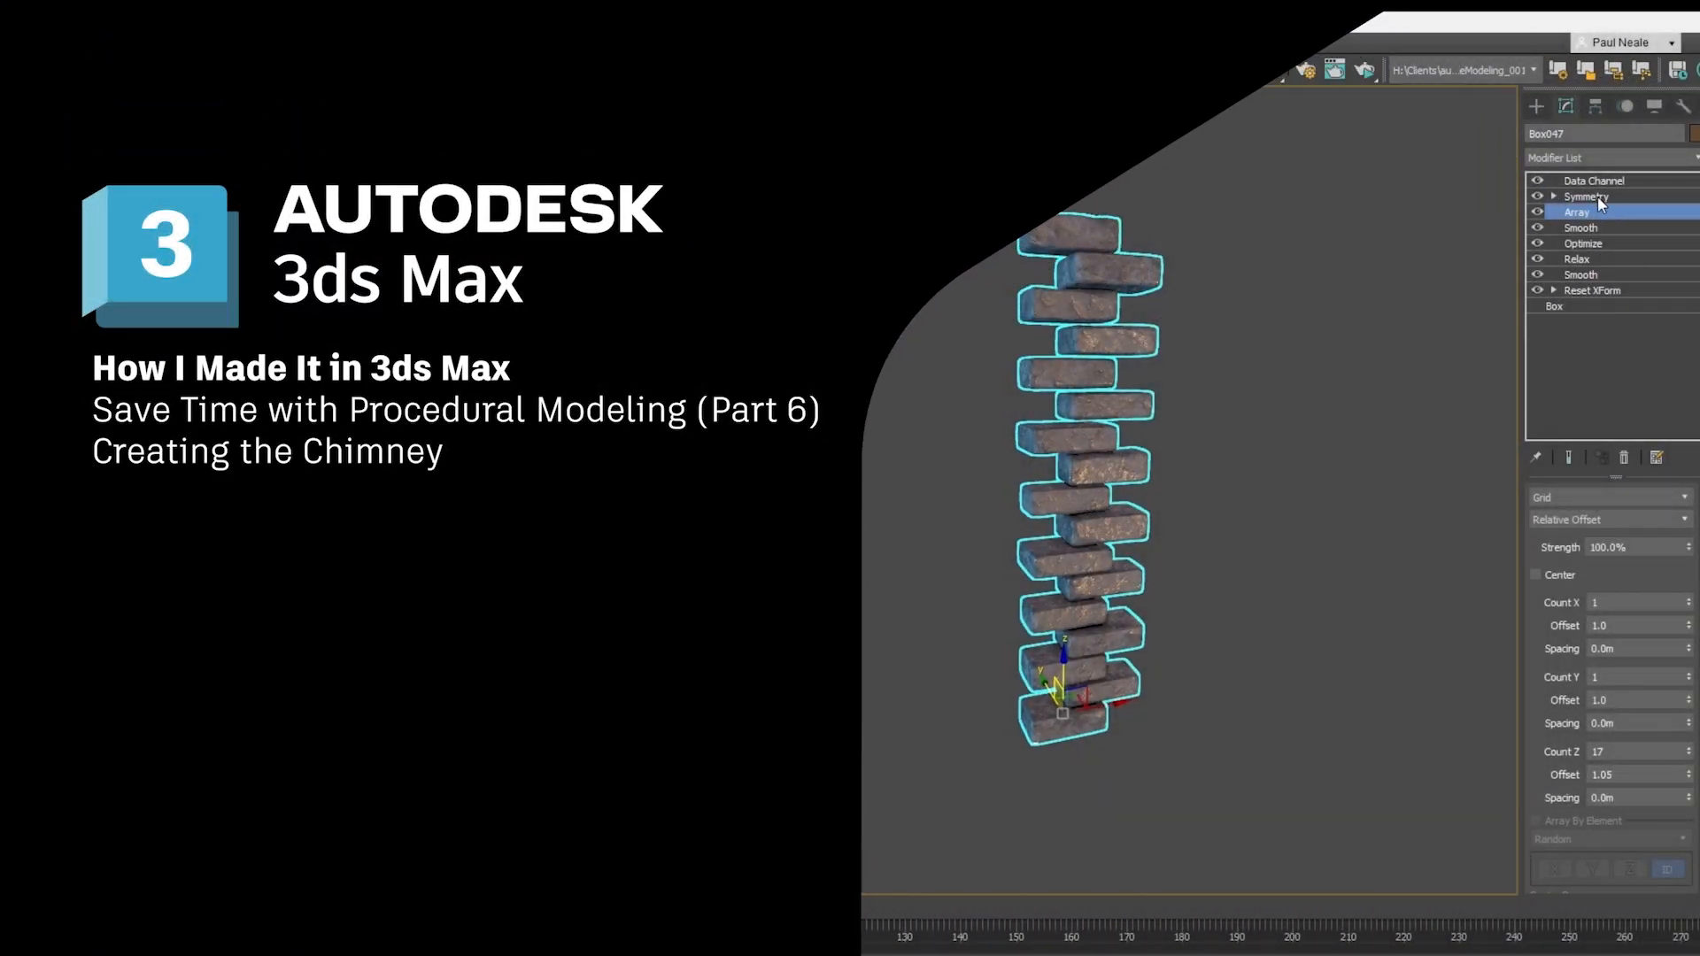
Select the brick chimney in the Perspective viewport to list its stack with Data Channel on top
left_click(1586, 196)
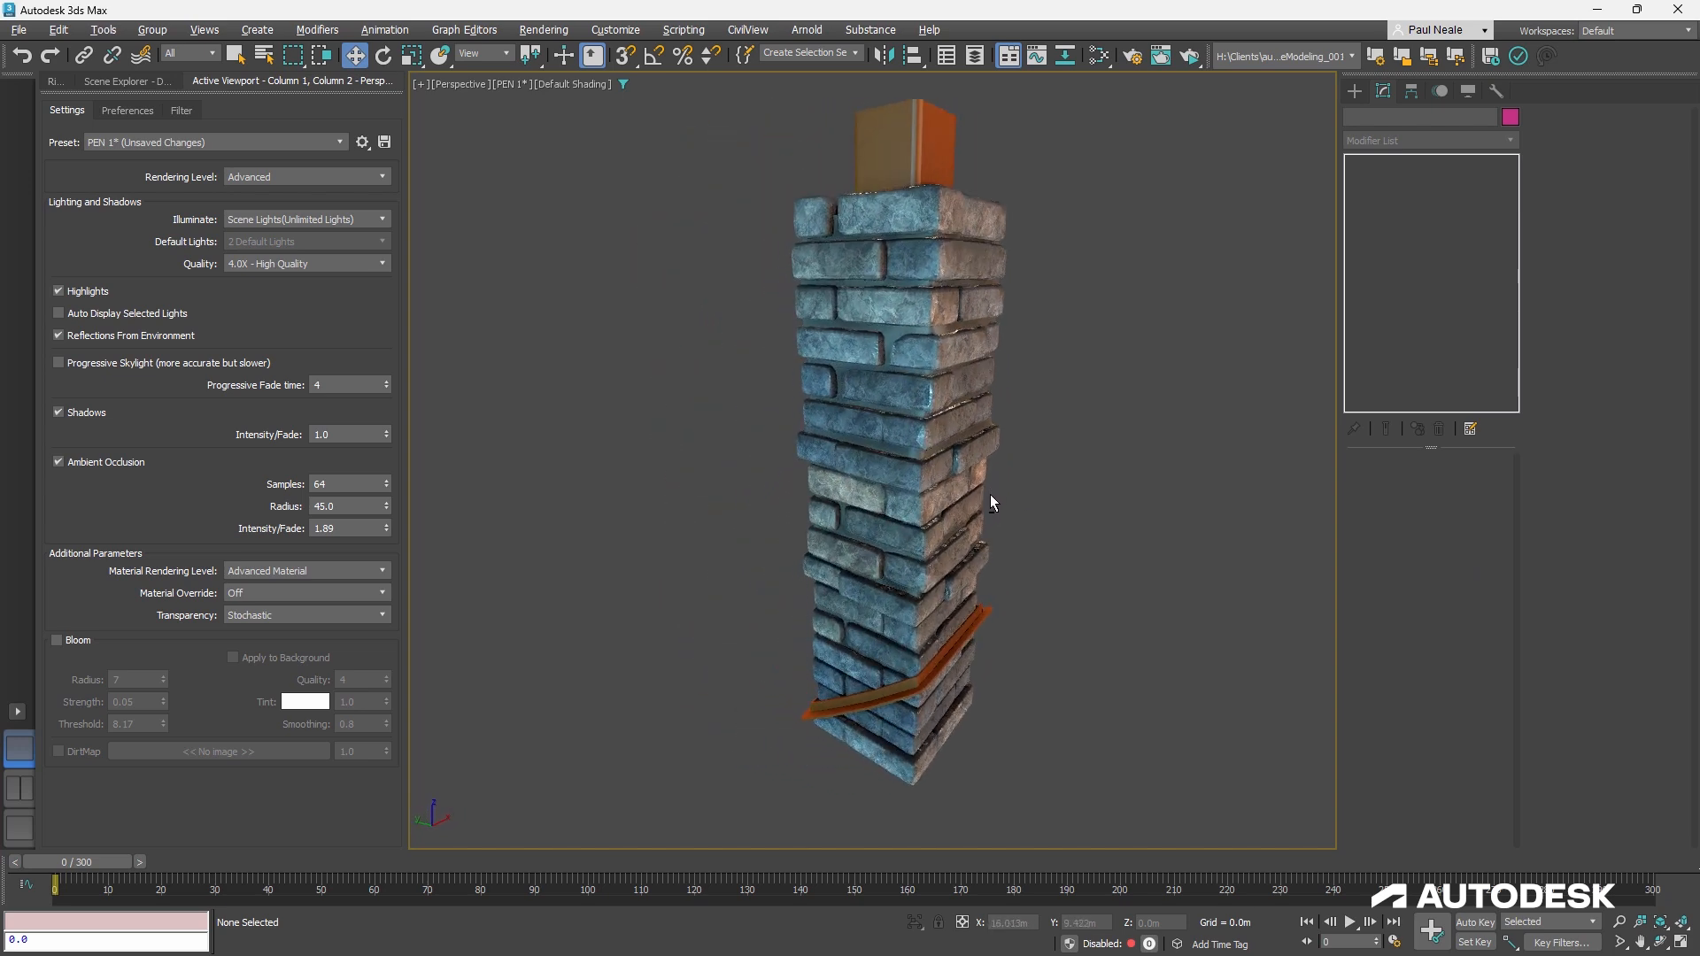
left_click(927, 455)
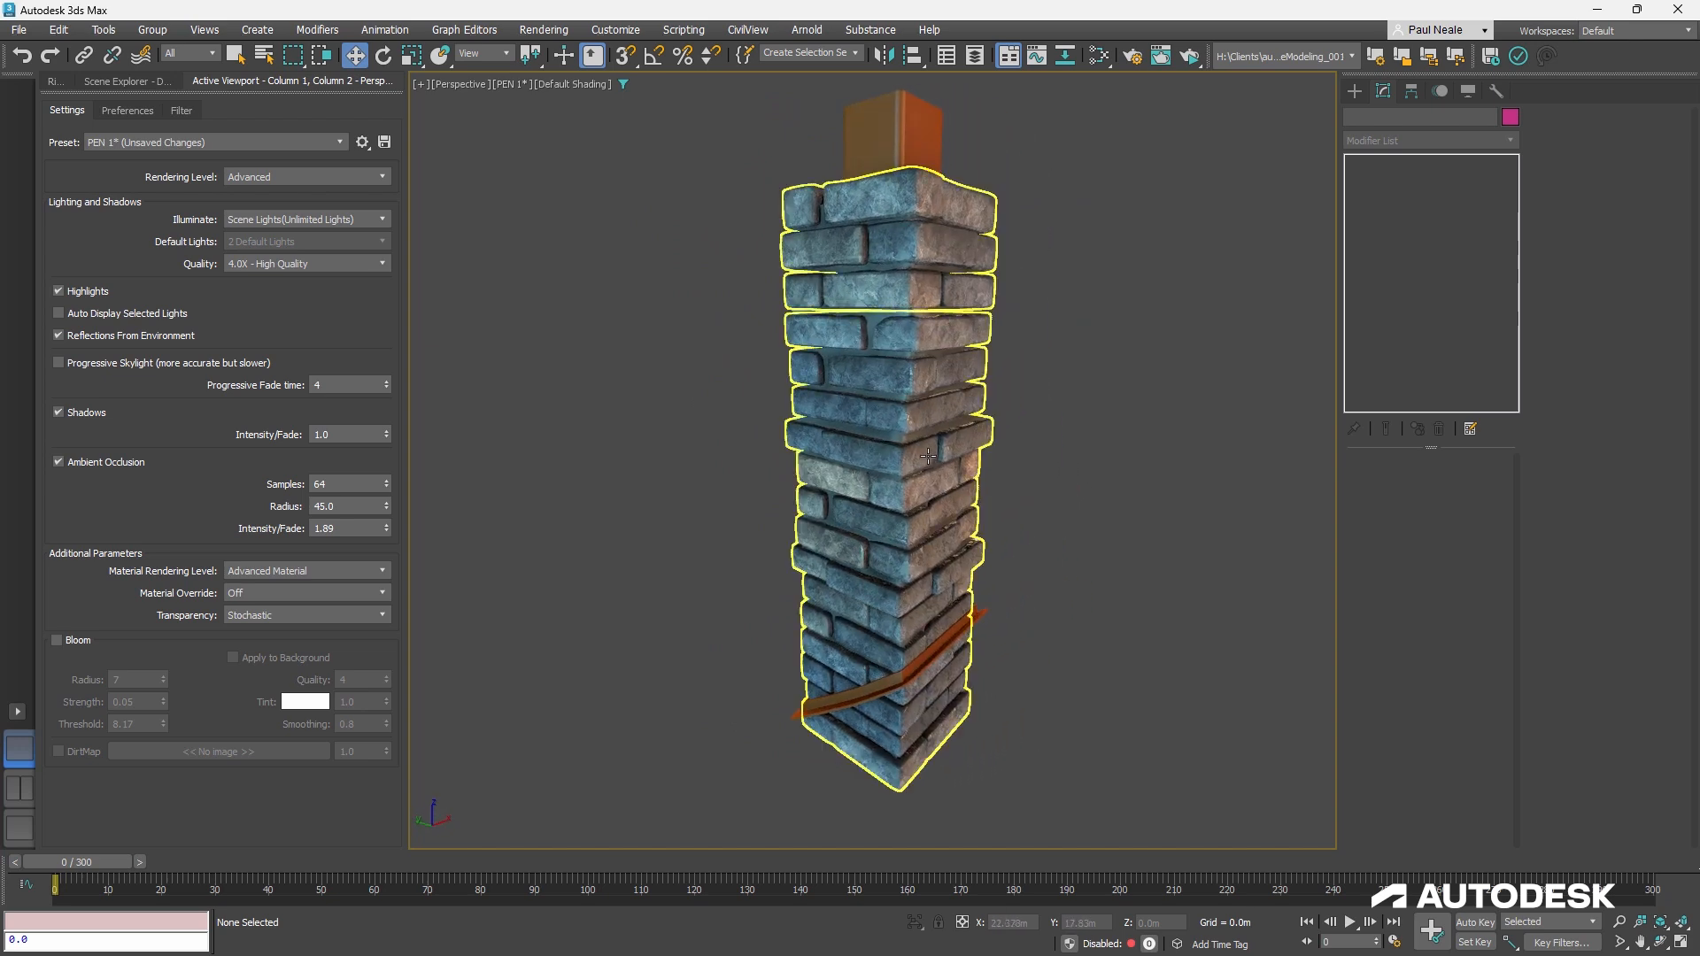
mouse_move(924, 467)
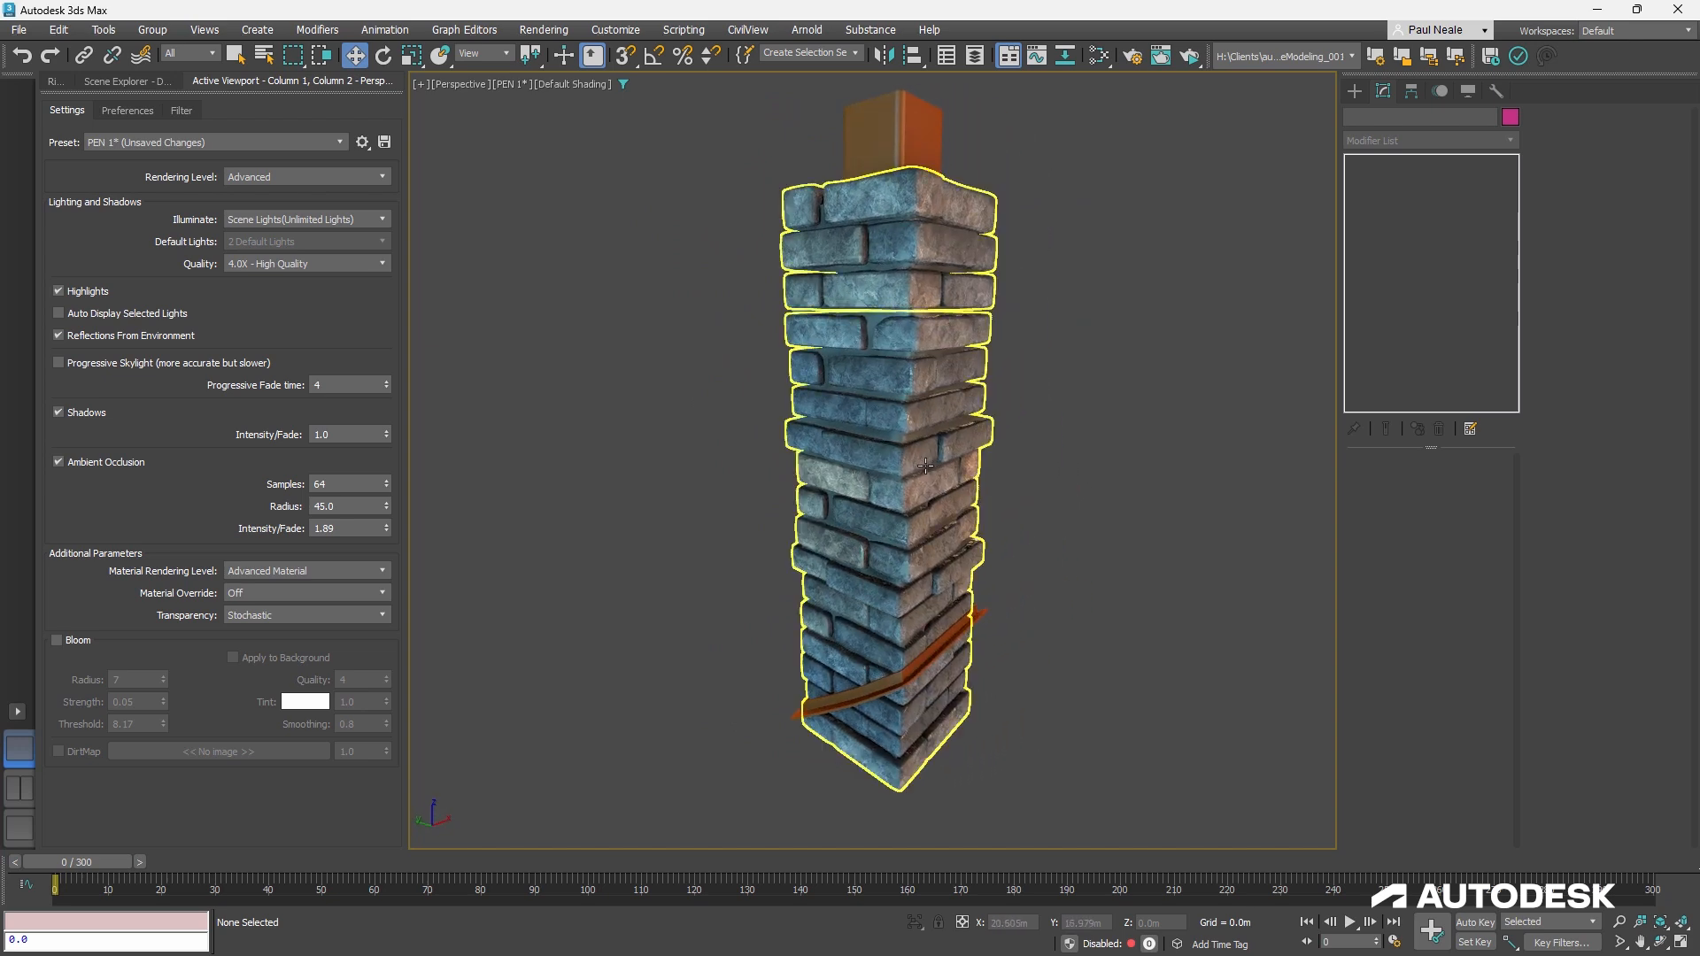
left_click(885, 455)
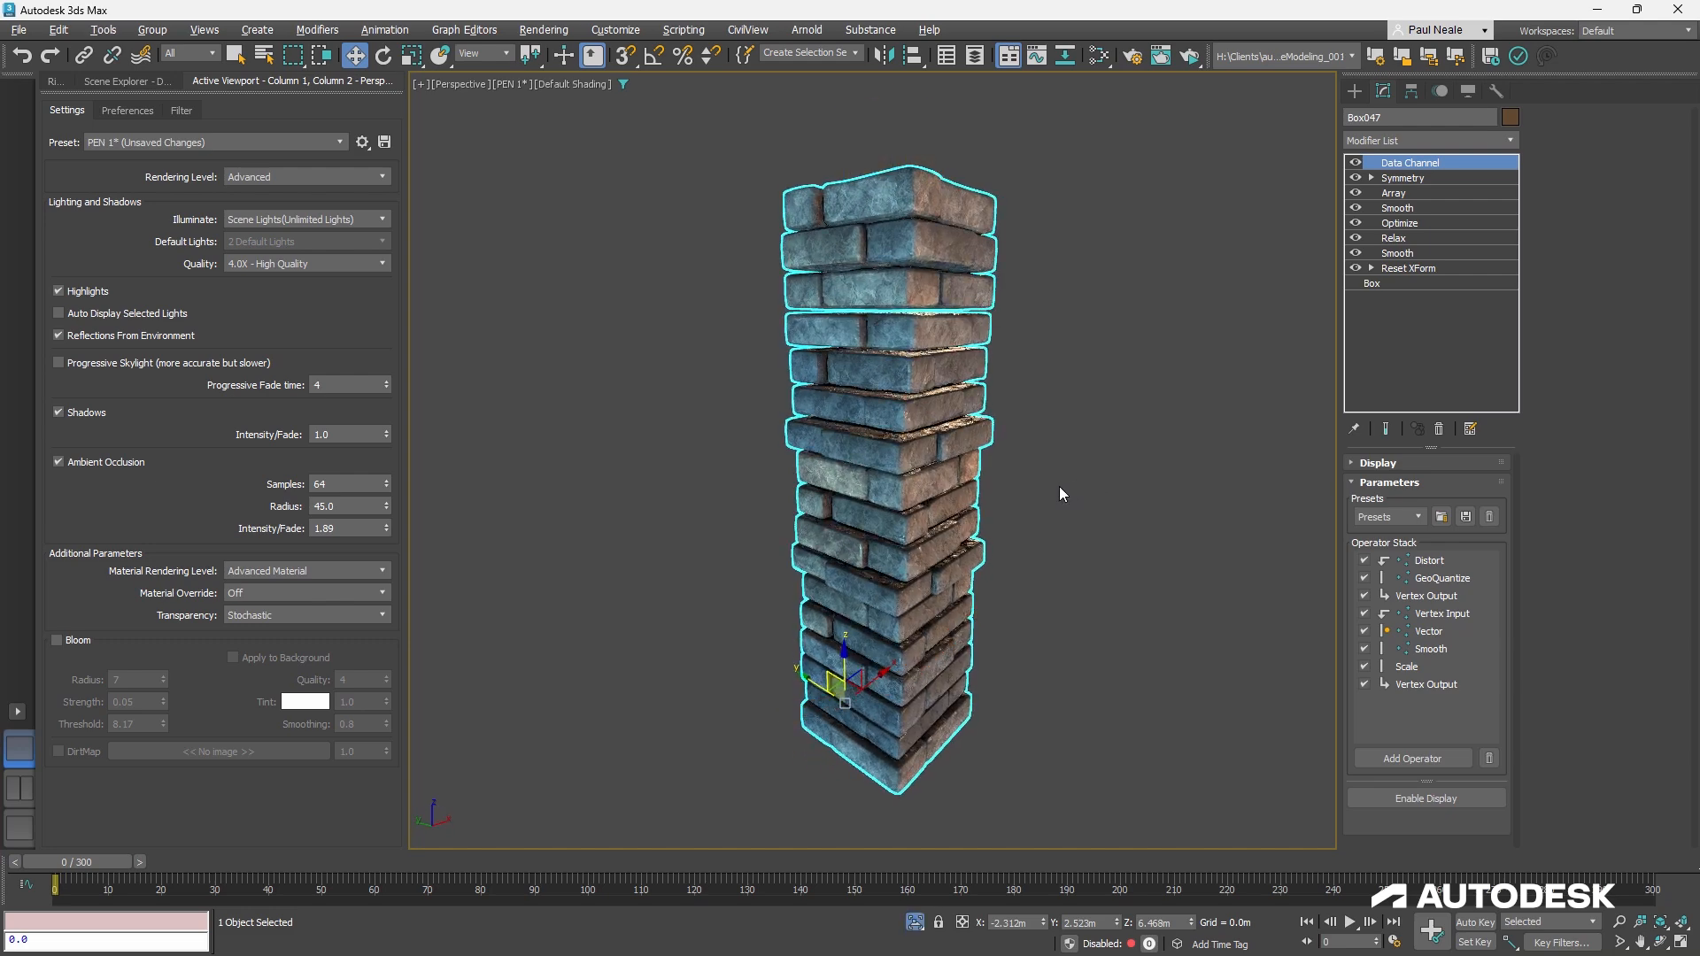
Inspect the Box brick's dimensions and segments, then its Reset XForm result
left_click(1373, 284)
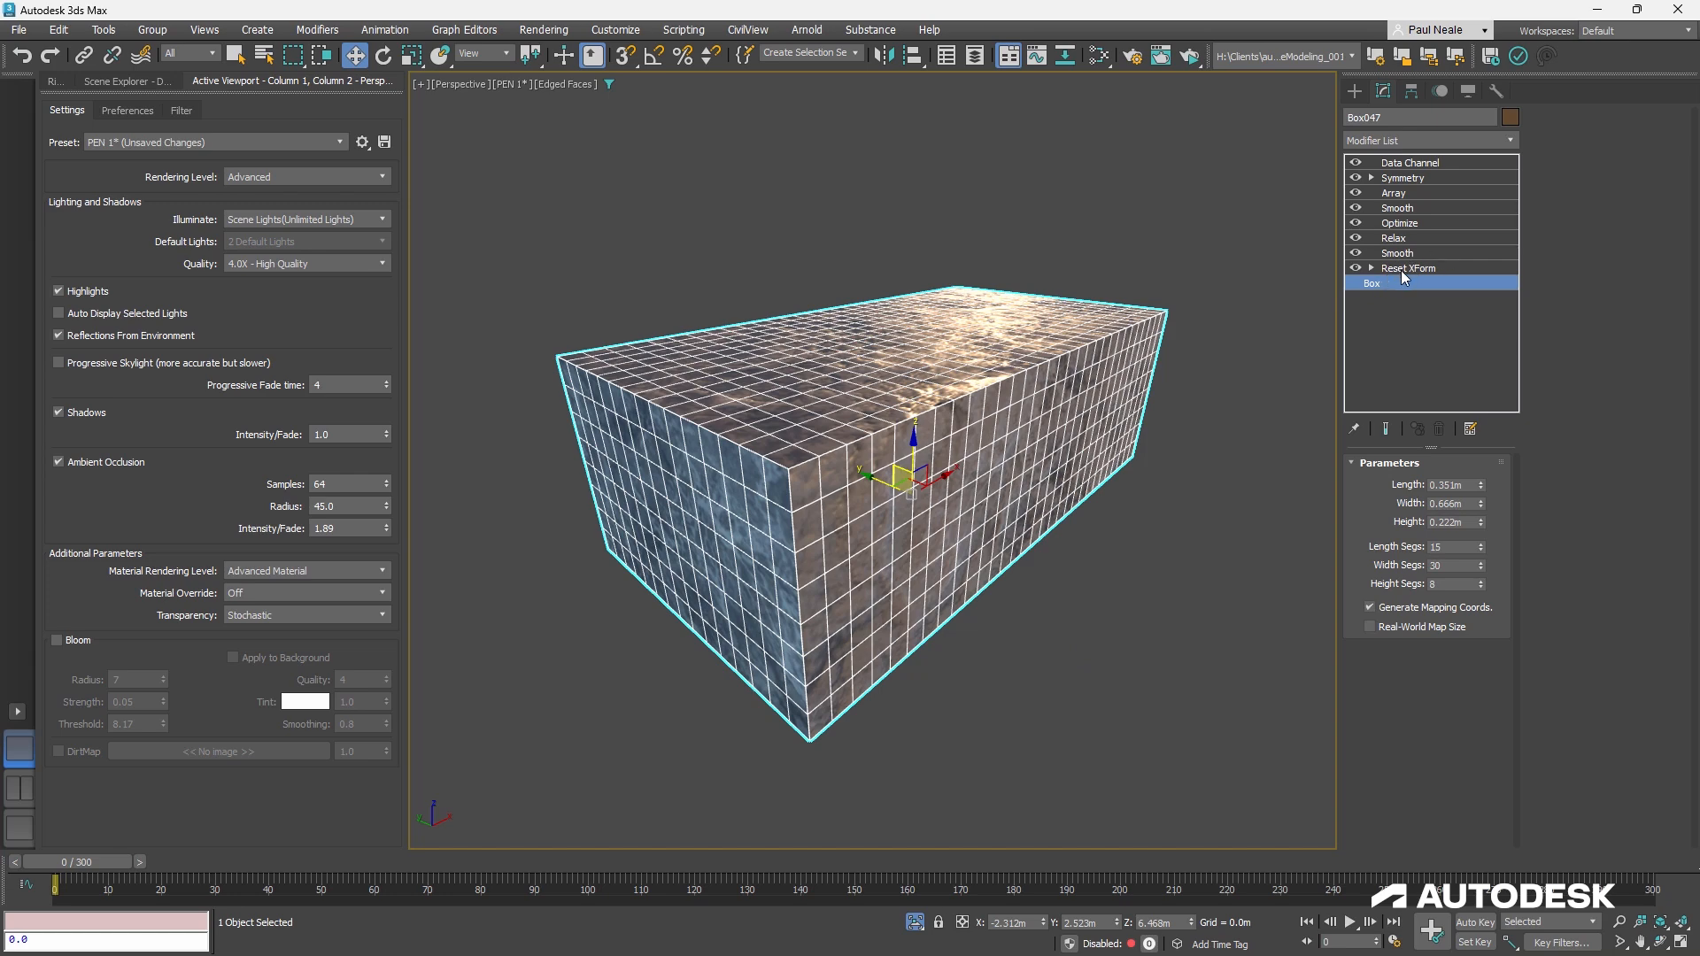
left_click(1408, 268)
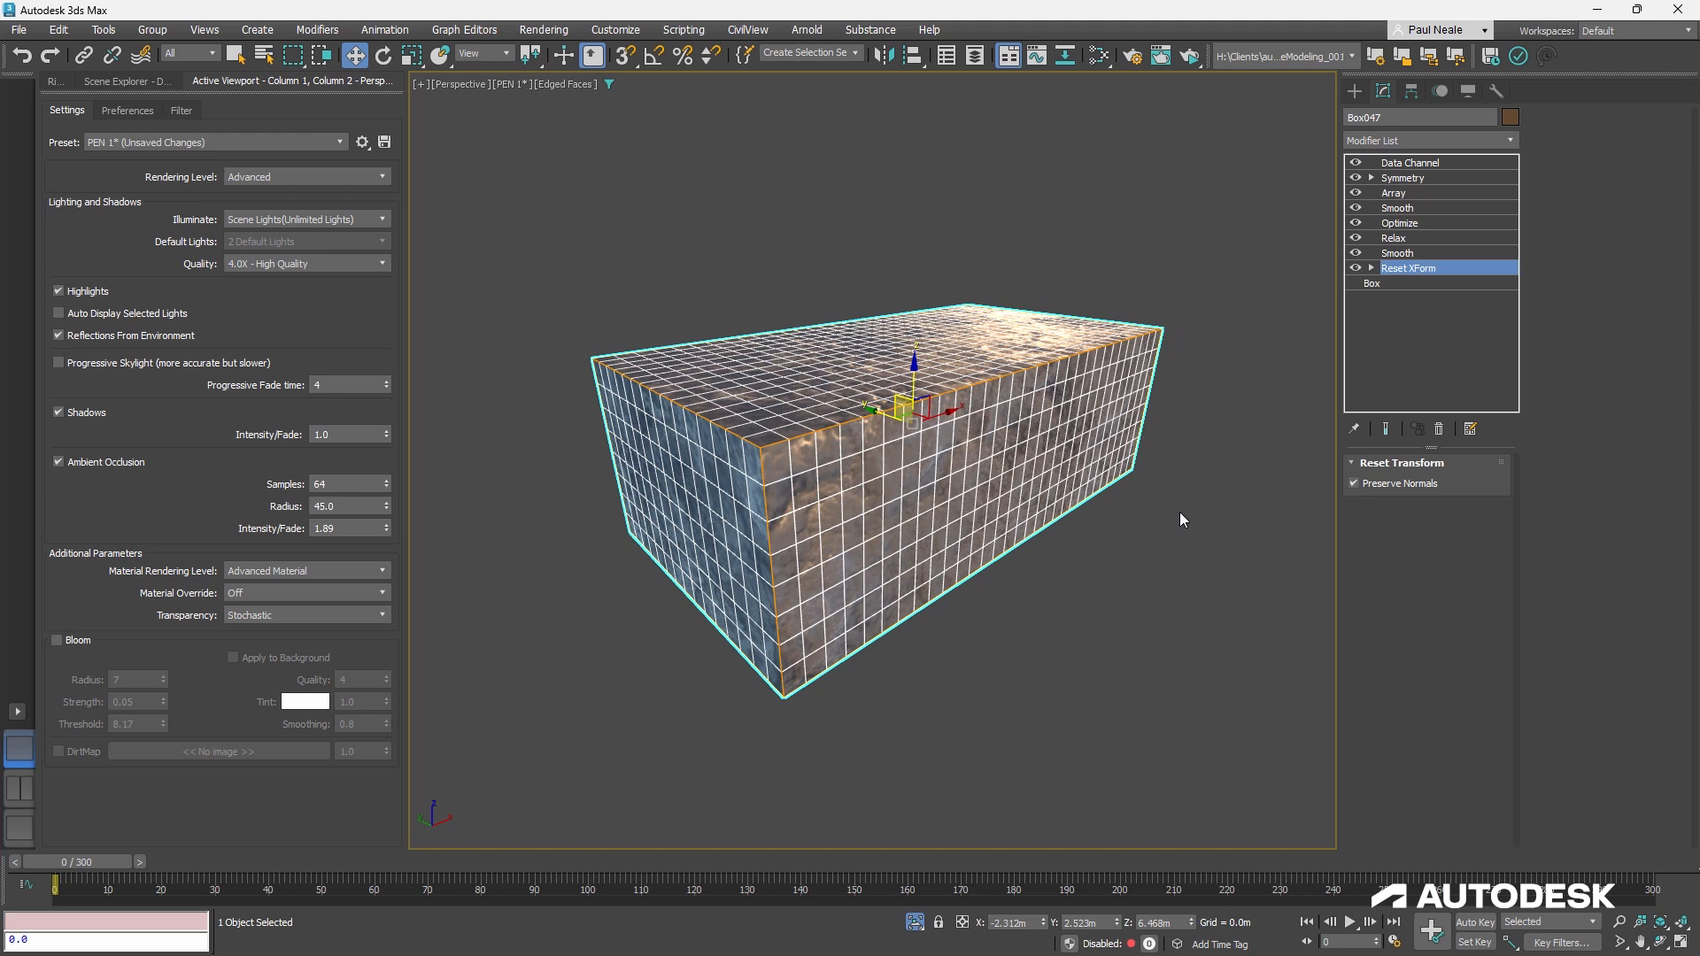
mouse_move(1173, 524)
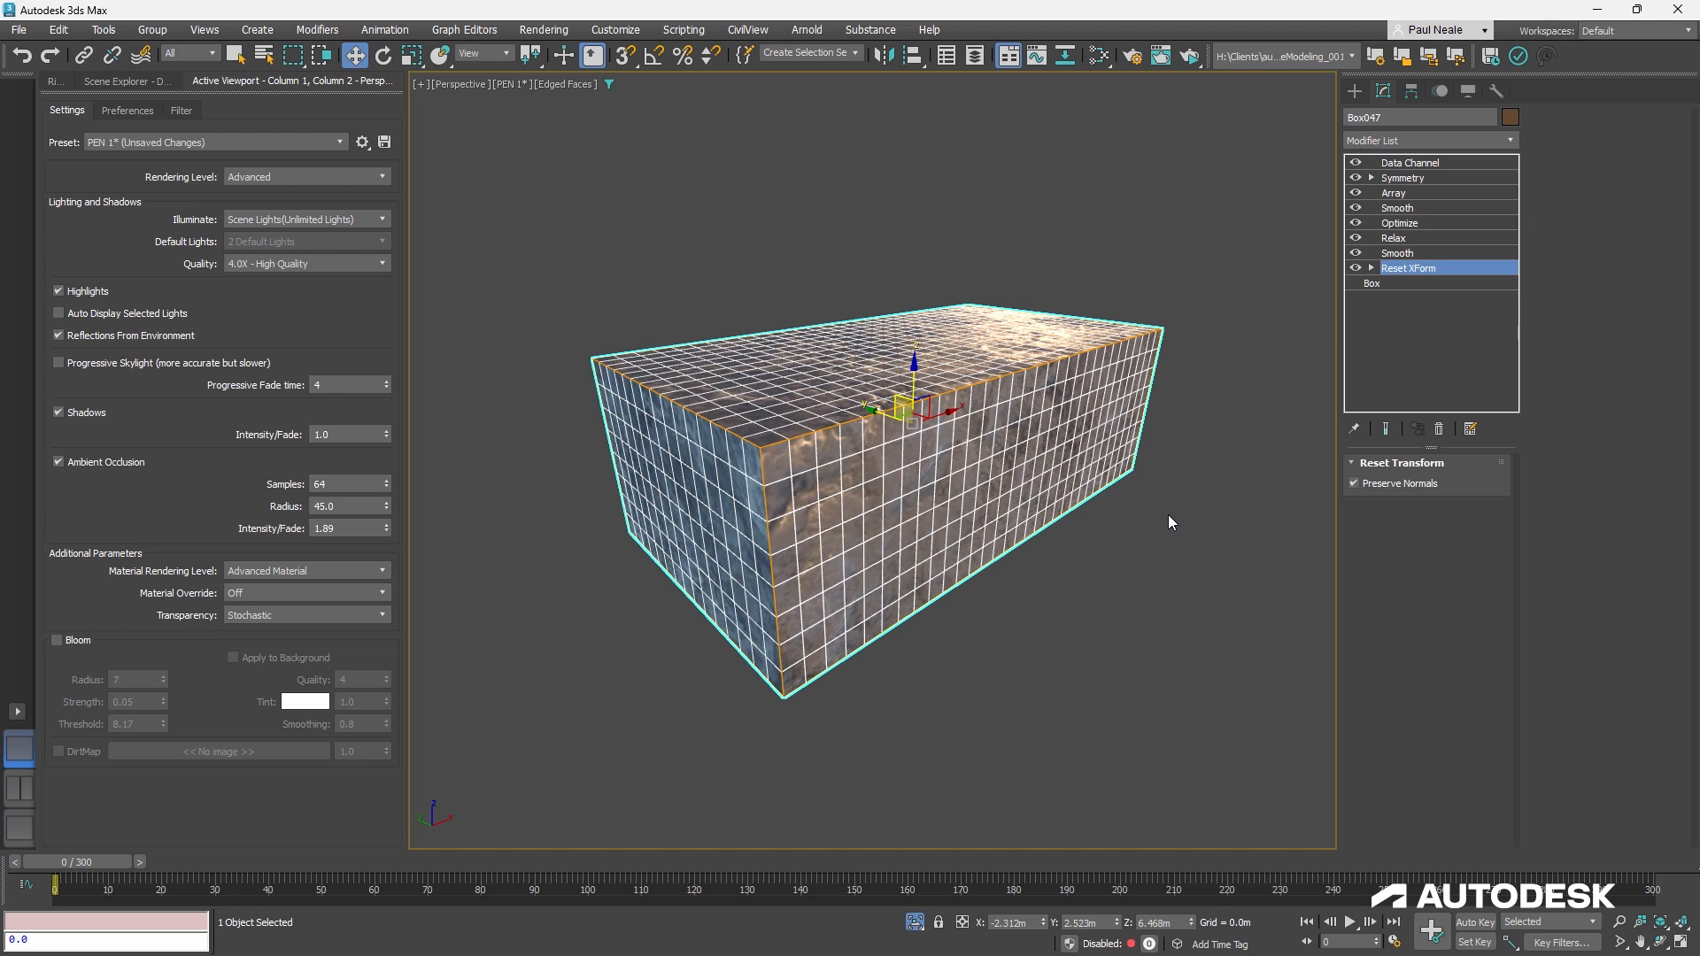
mouse_move(1410, 264)
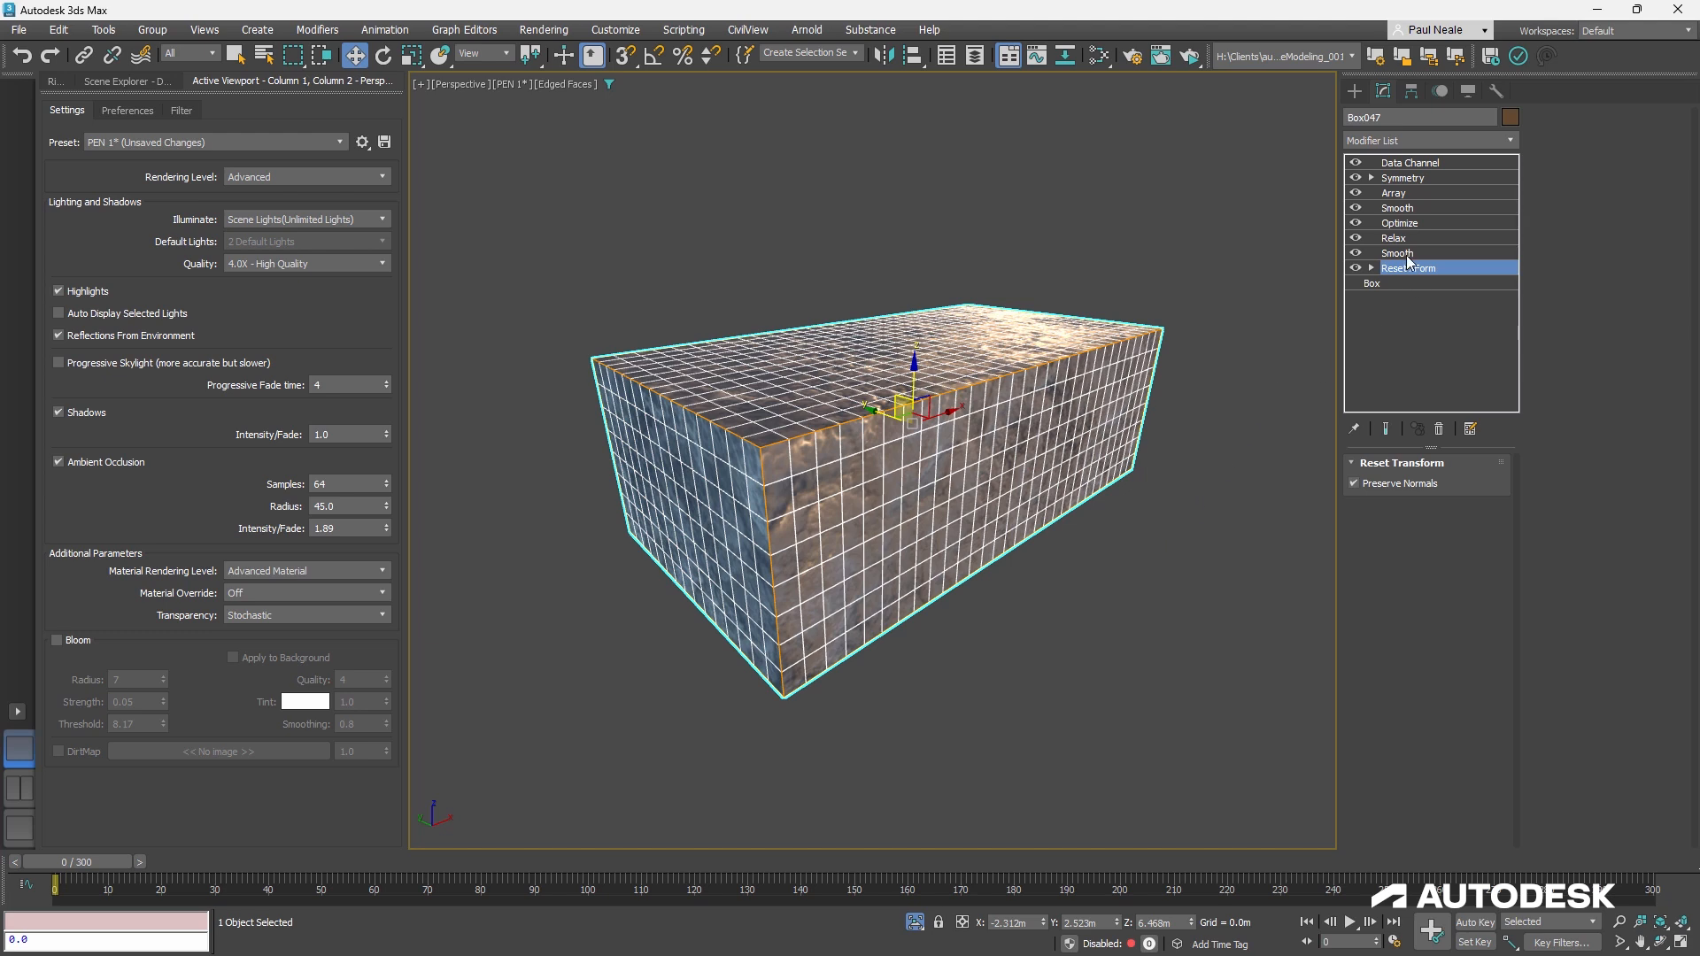
View the brick under the lower Smooth modifier, then softened by Relax
left_click(1397, 252)
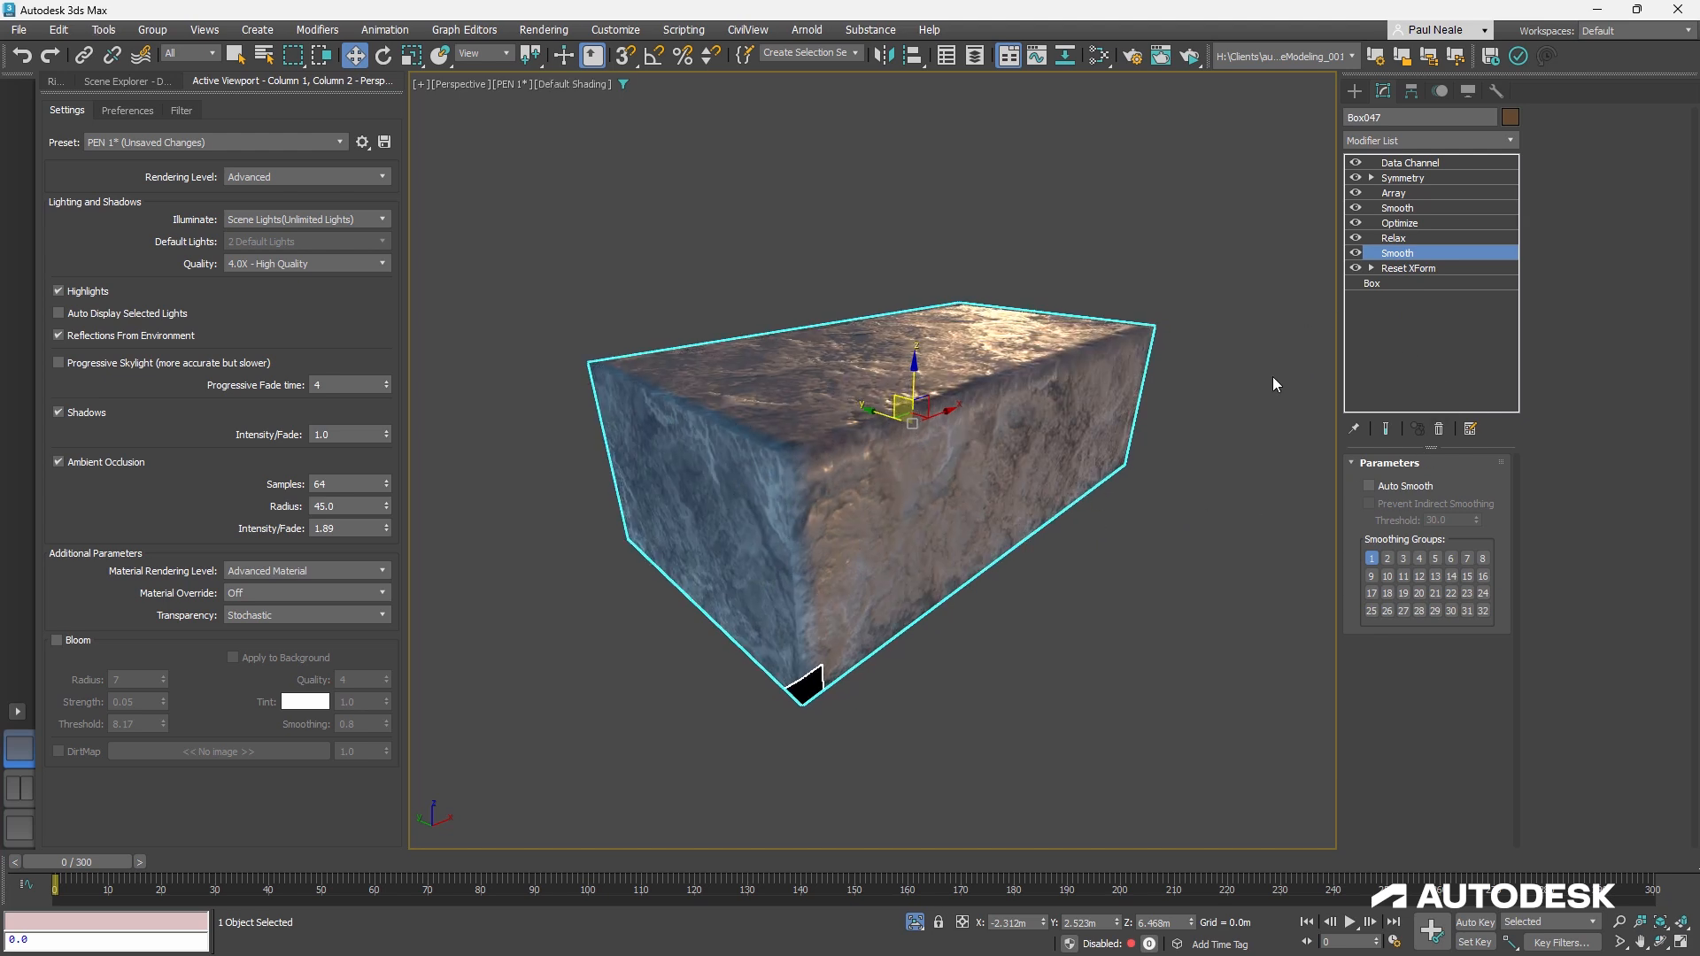
mouse_move(1411, 241)
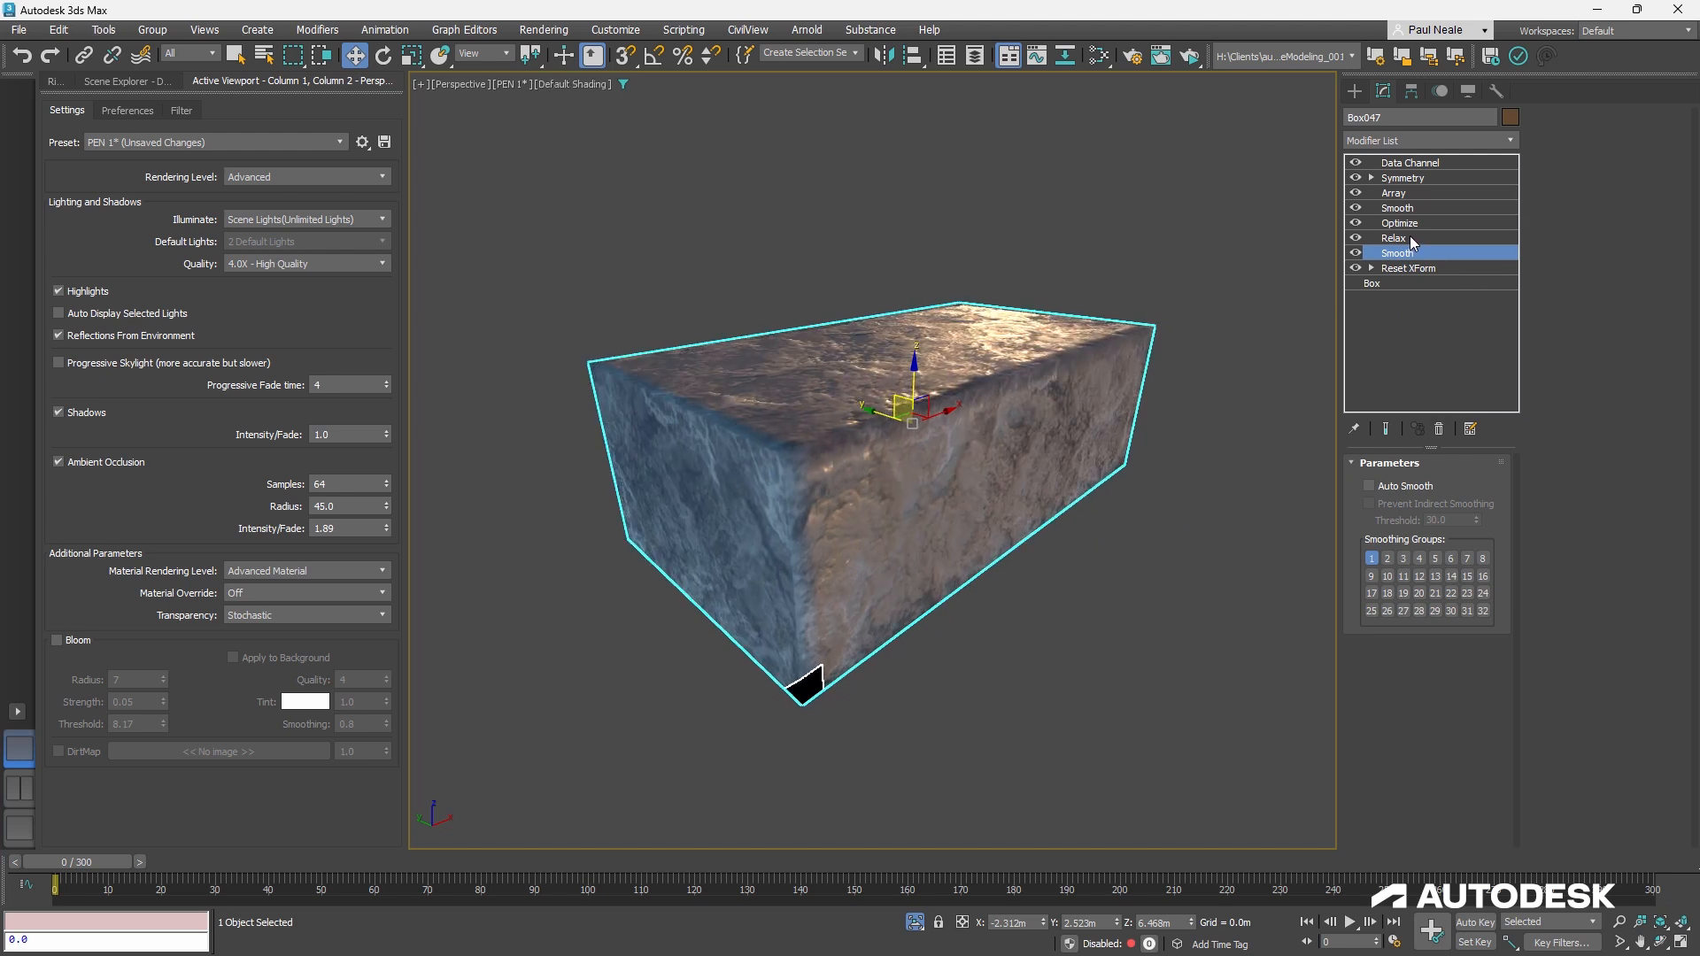
left_click(1396, 238)
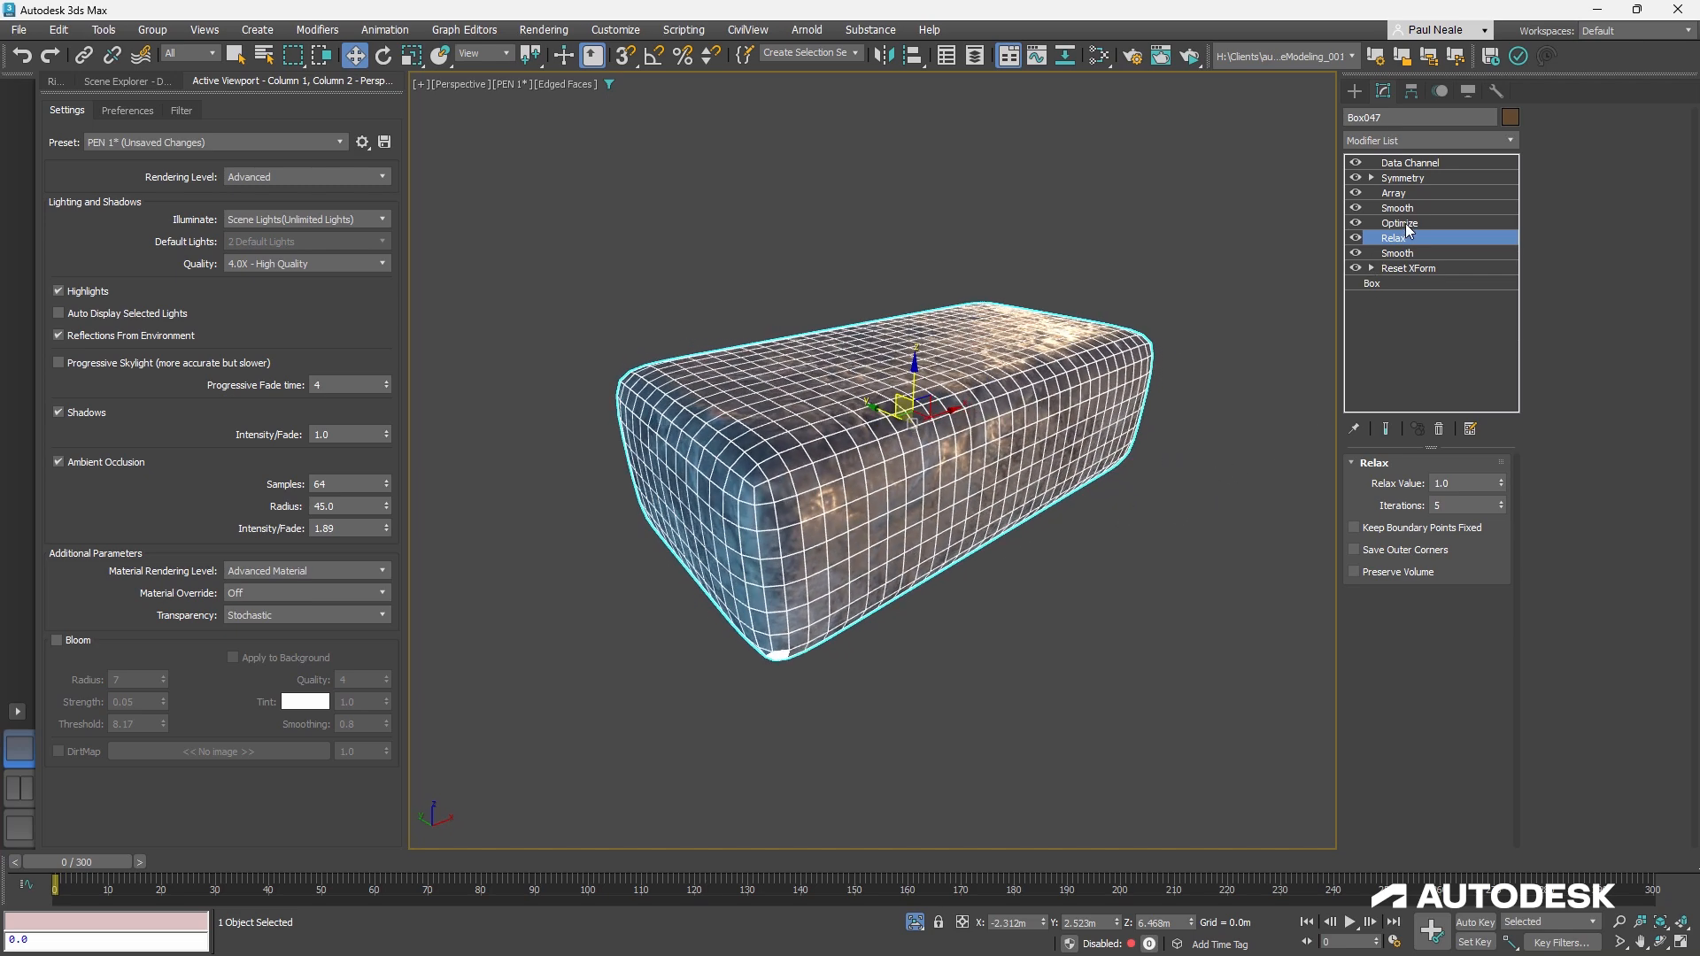
Select Optimize to see the brick cut from 1622 to about 133 vertices
left_click(1400, 223)
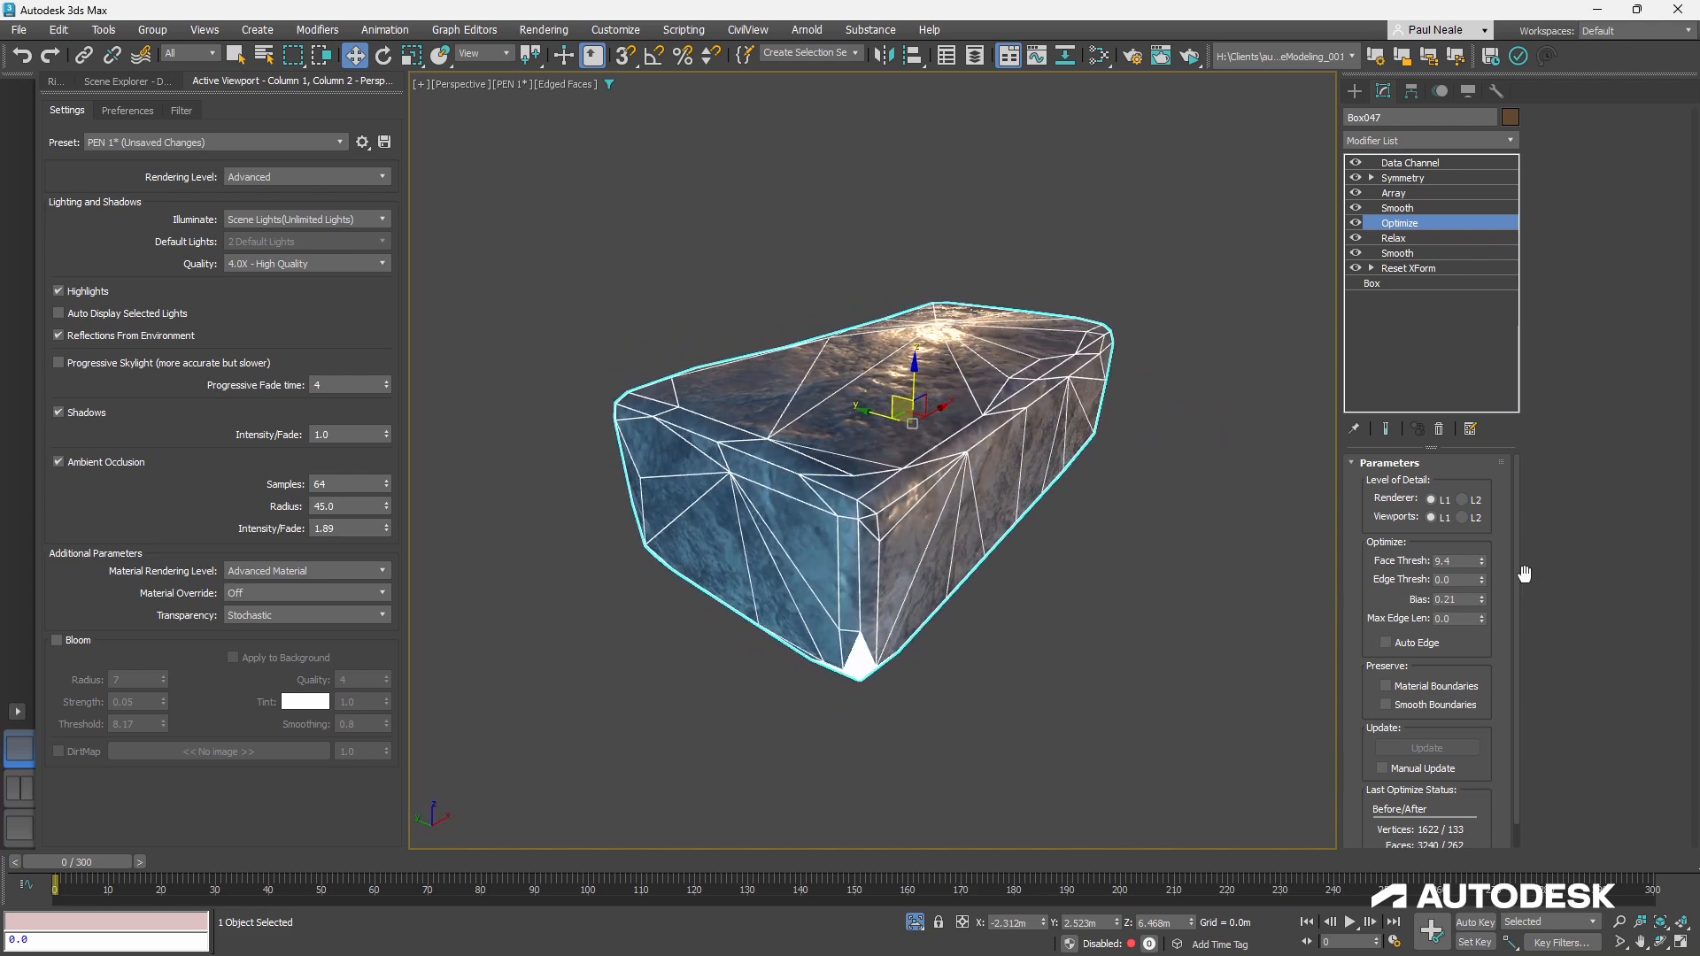
mouse_move(1468, 559)
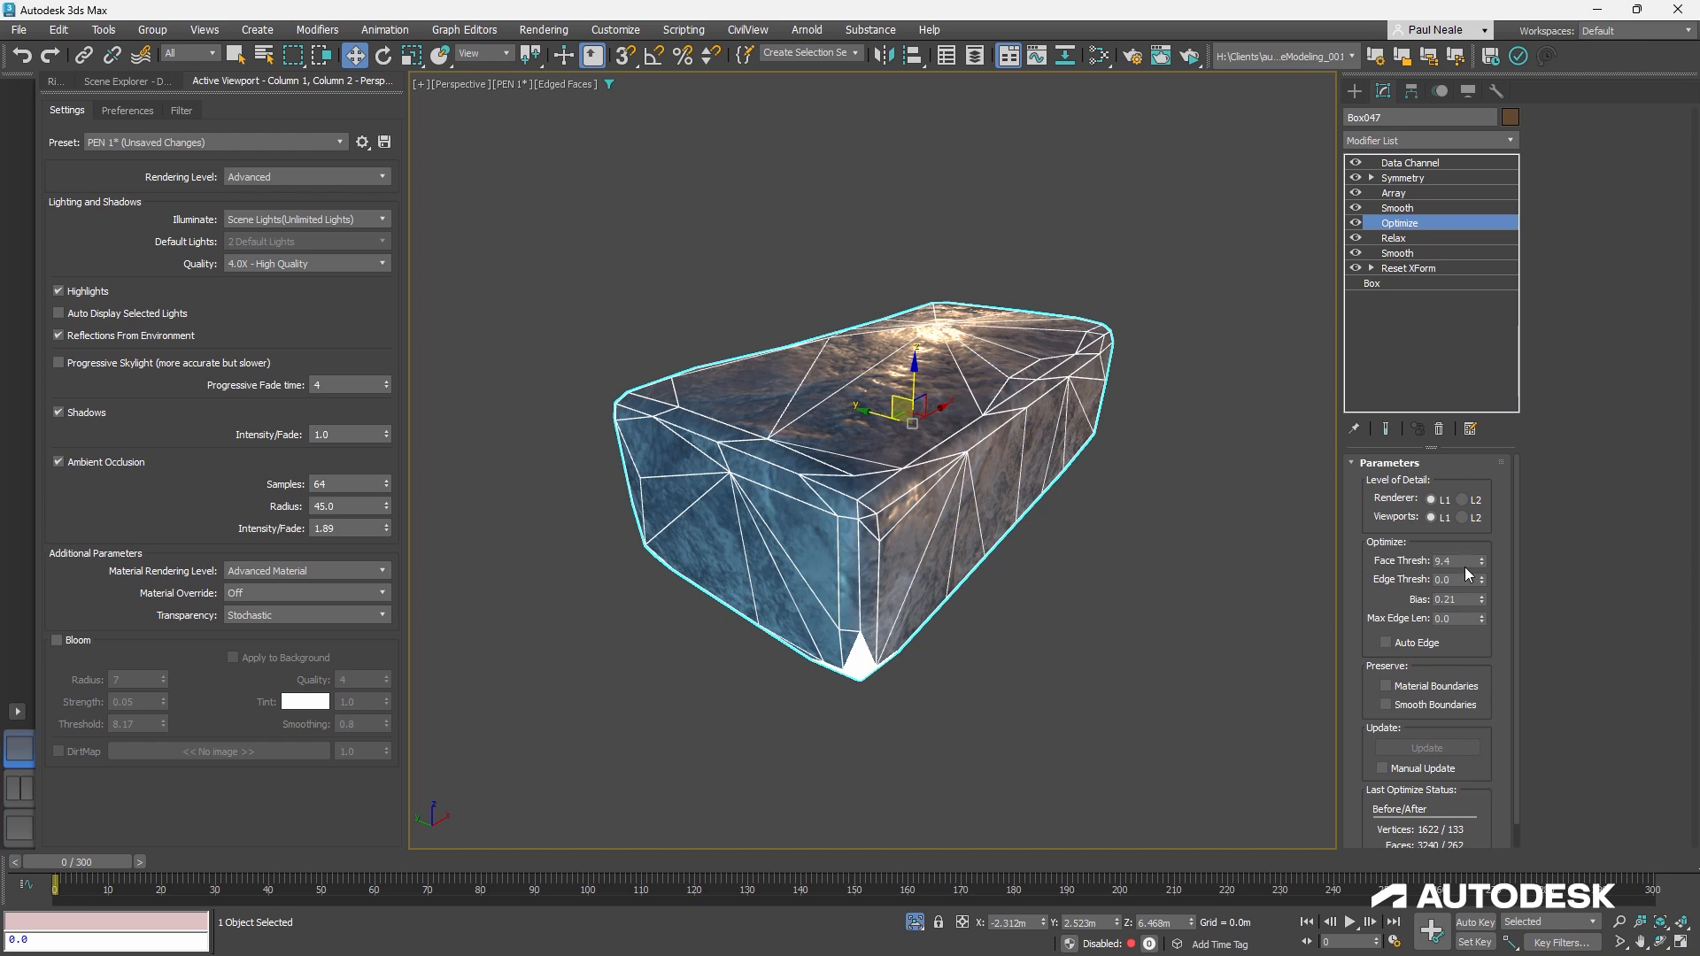
mouse_move(1464, 565)
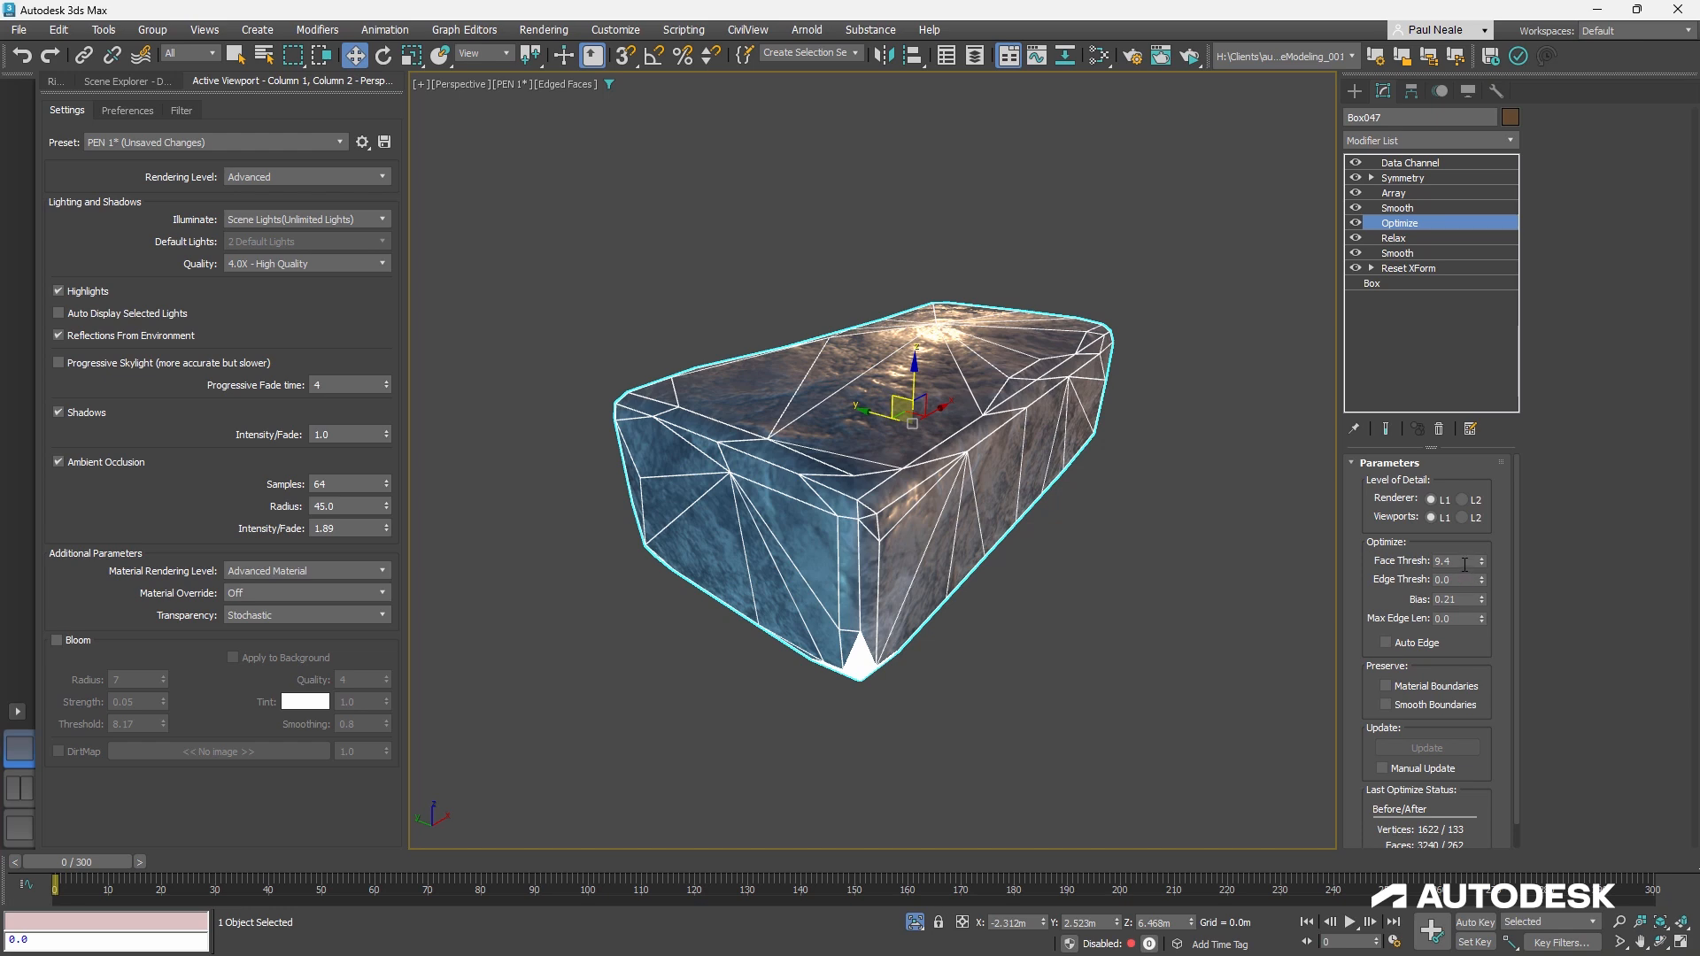
mouse_move(1463, 574)
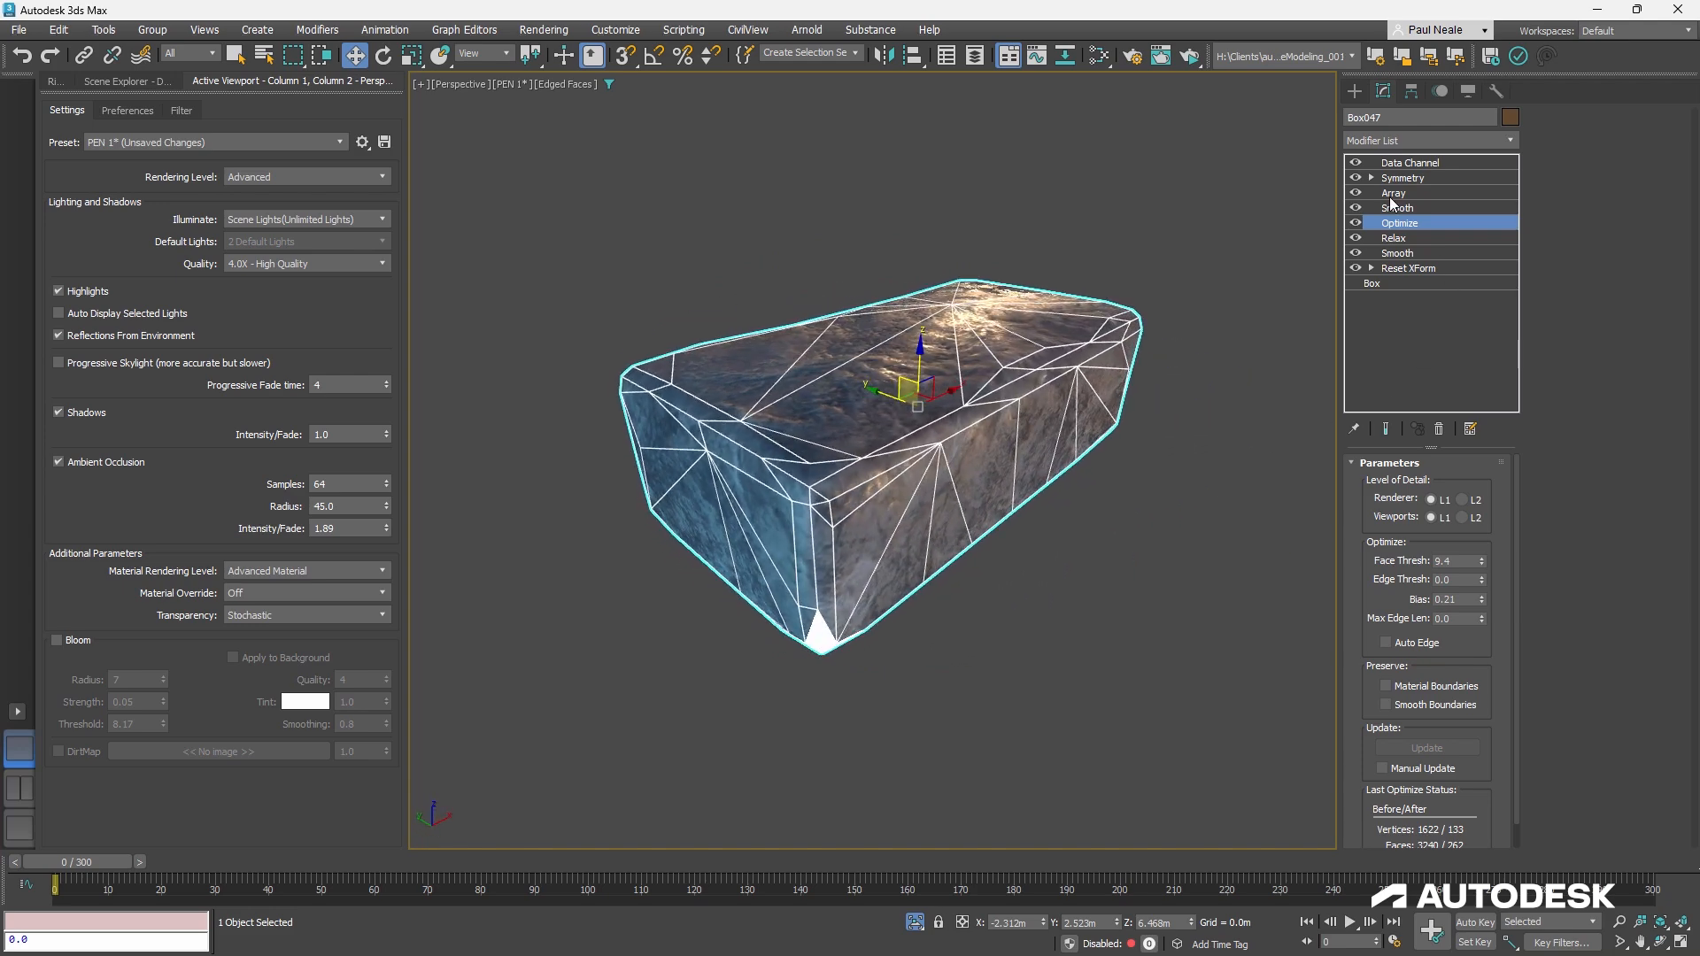
Step through the upper Smooth modifier, then Array with Count Z 17
left_click(1399, 207)
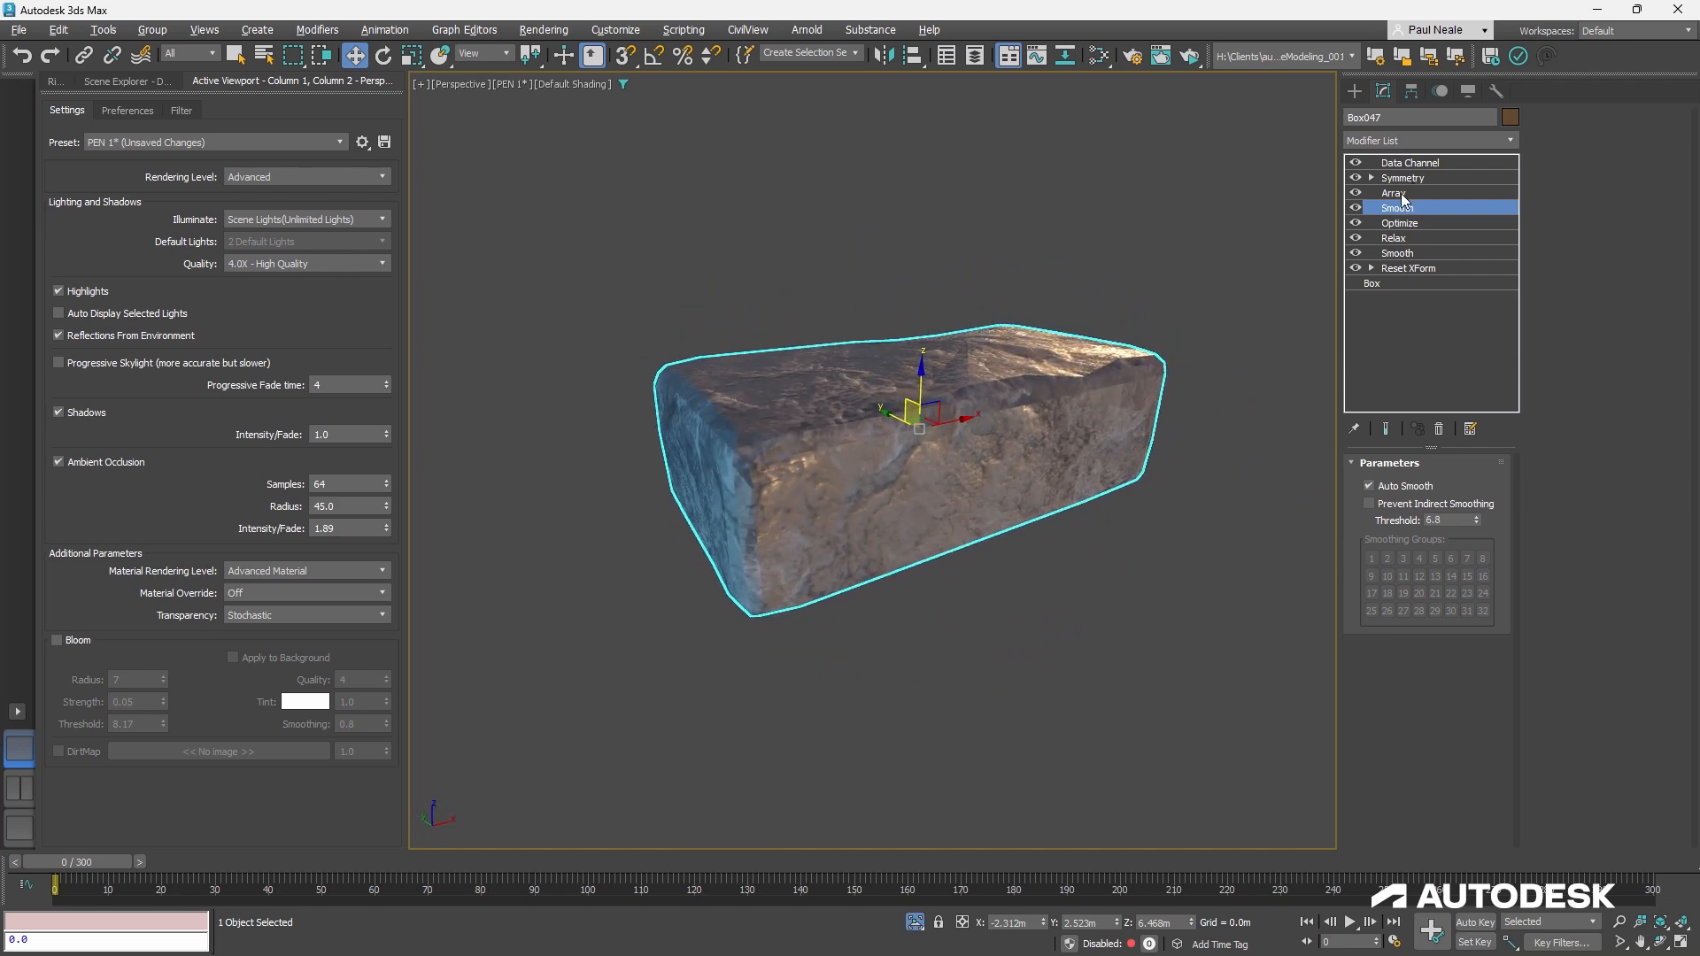
left_click(1396, 192)
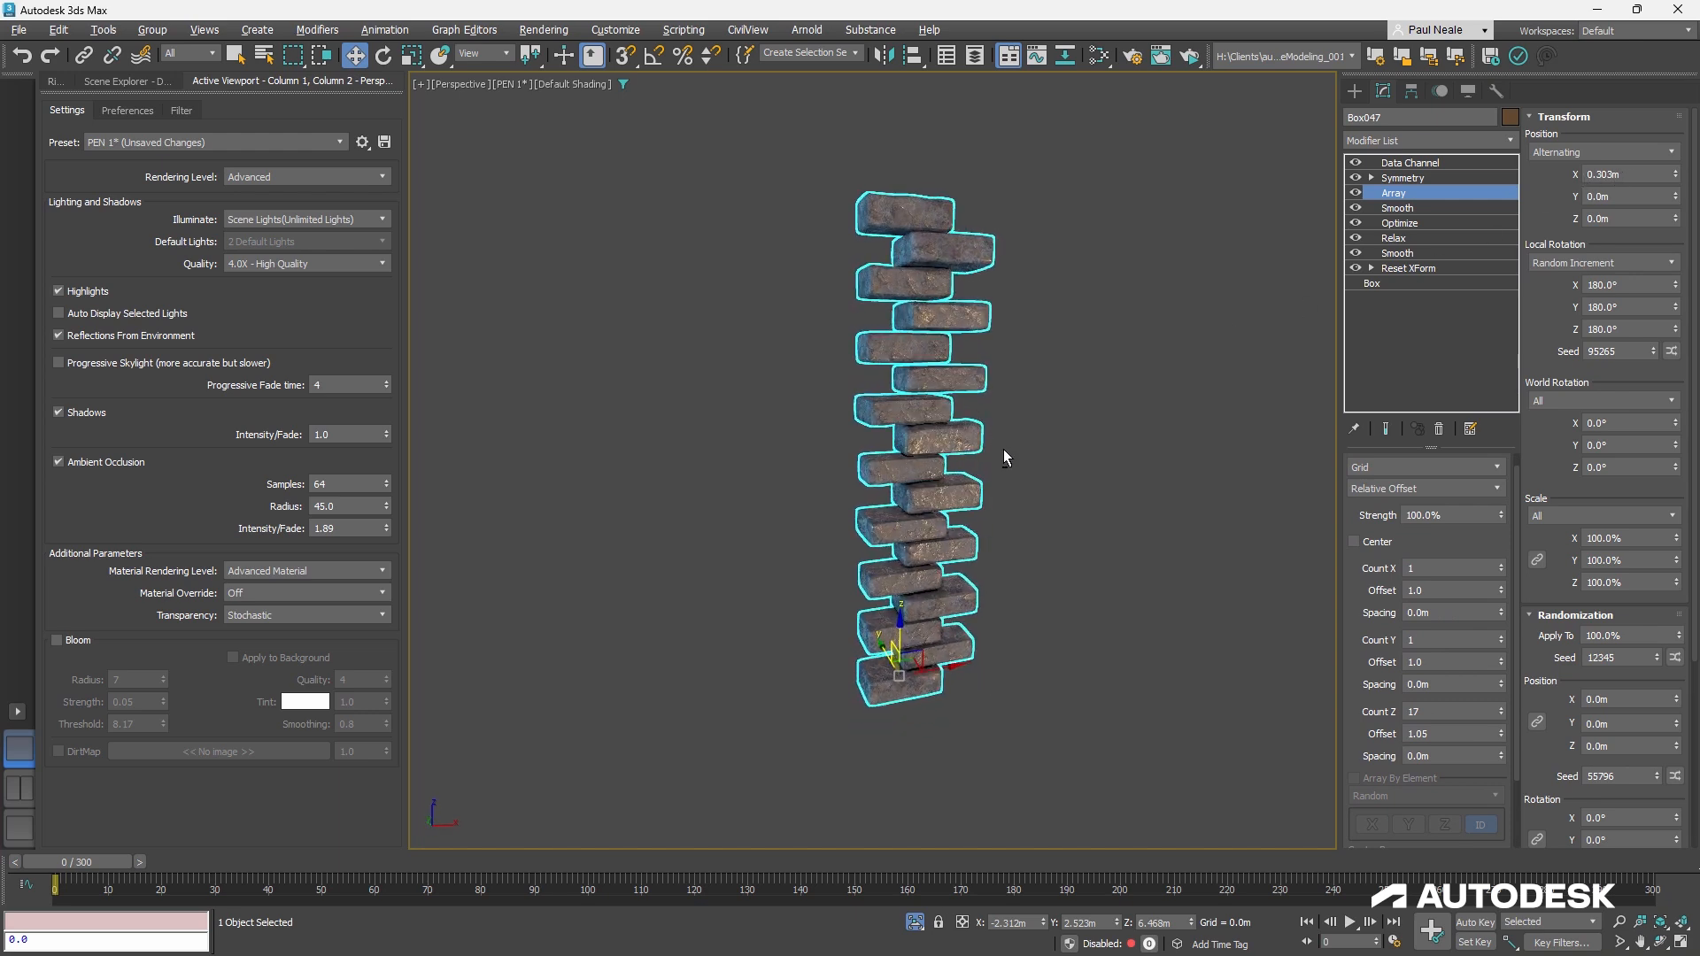
Select Symmetry to review its Radial mode with Count 4
left_click(1403, 177)
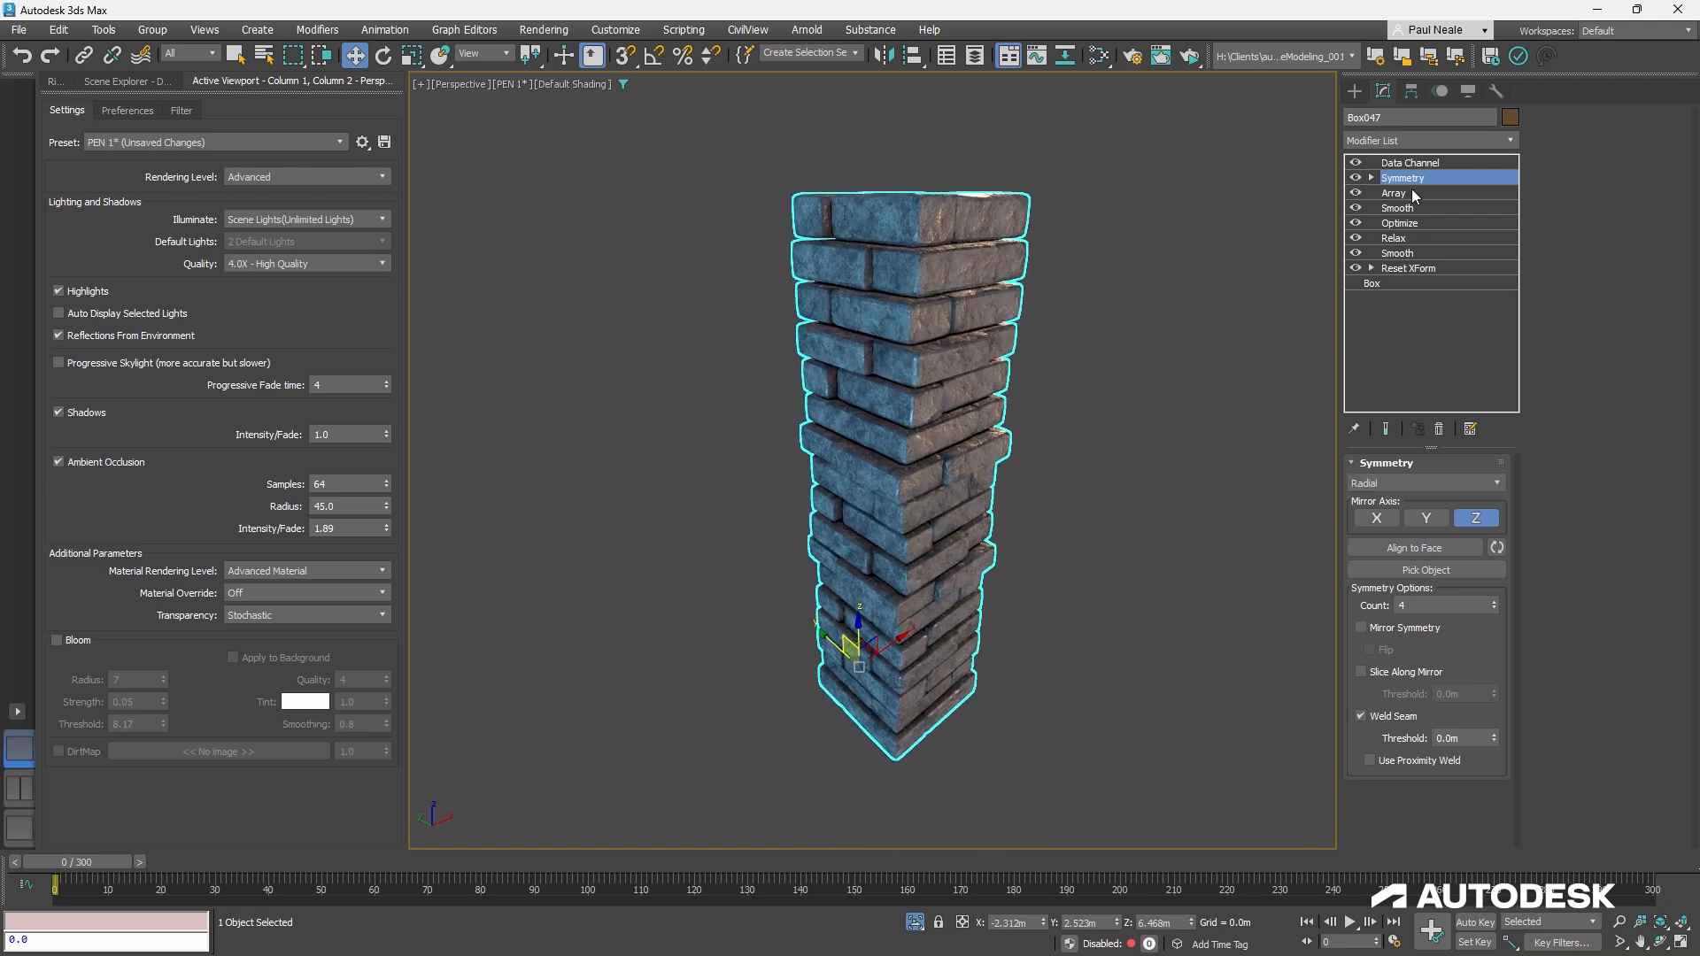
Check Array's Randomization Scale, then select Data Channel to show the soot effect
left_click(1395, 193)
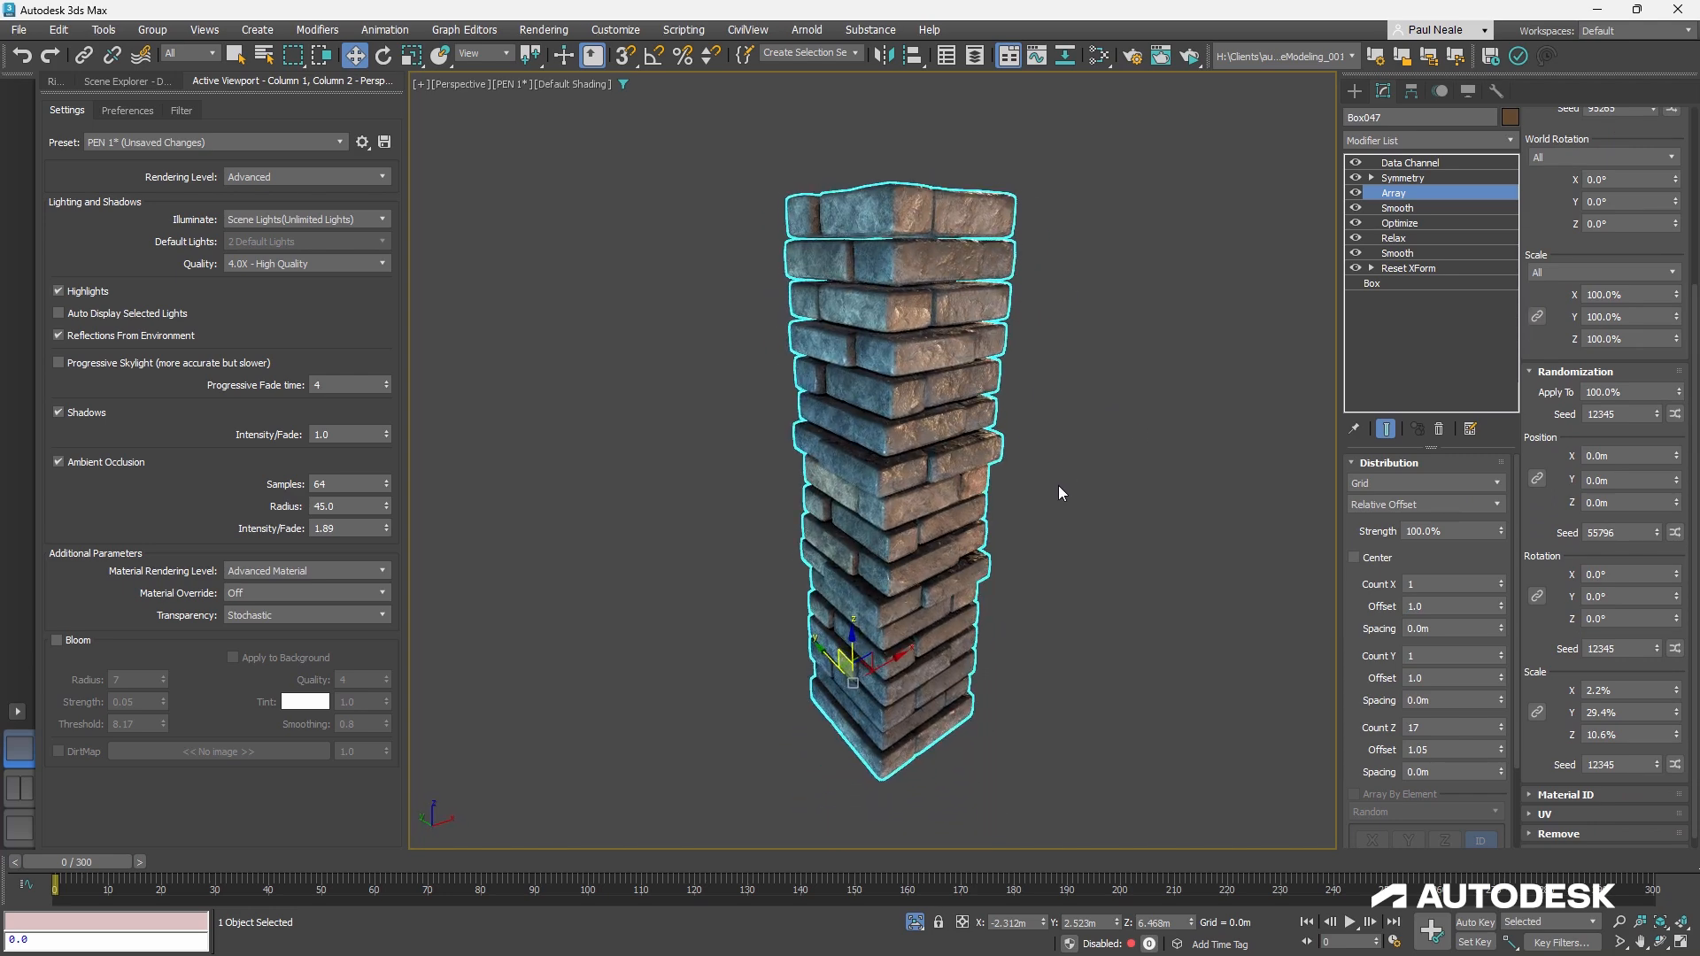
left_click(1409, 162)
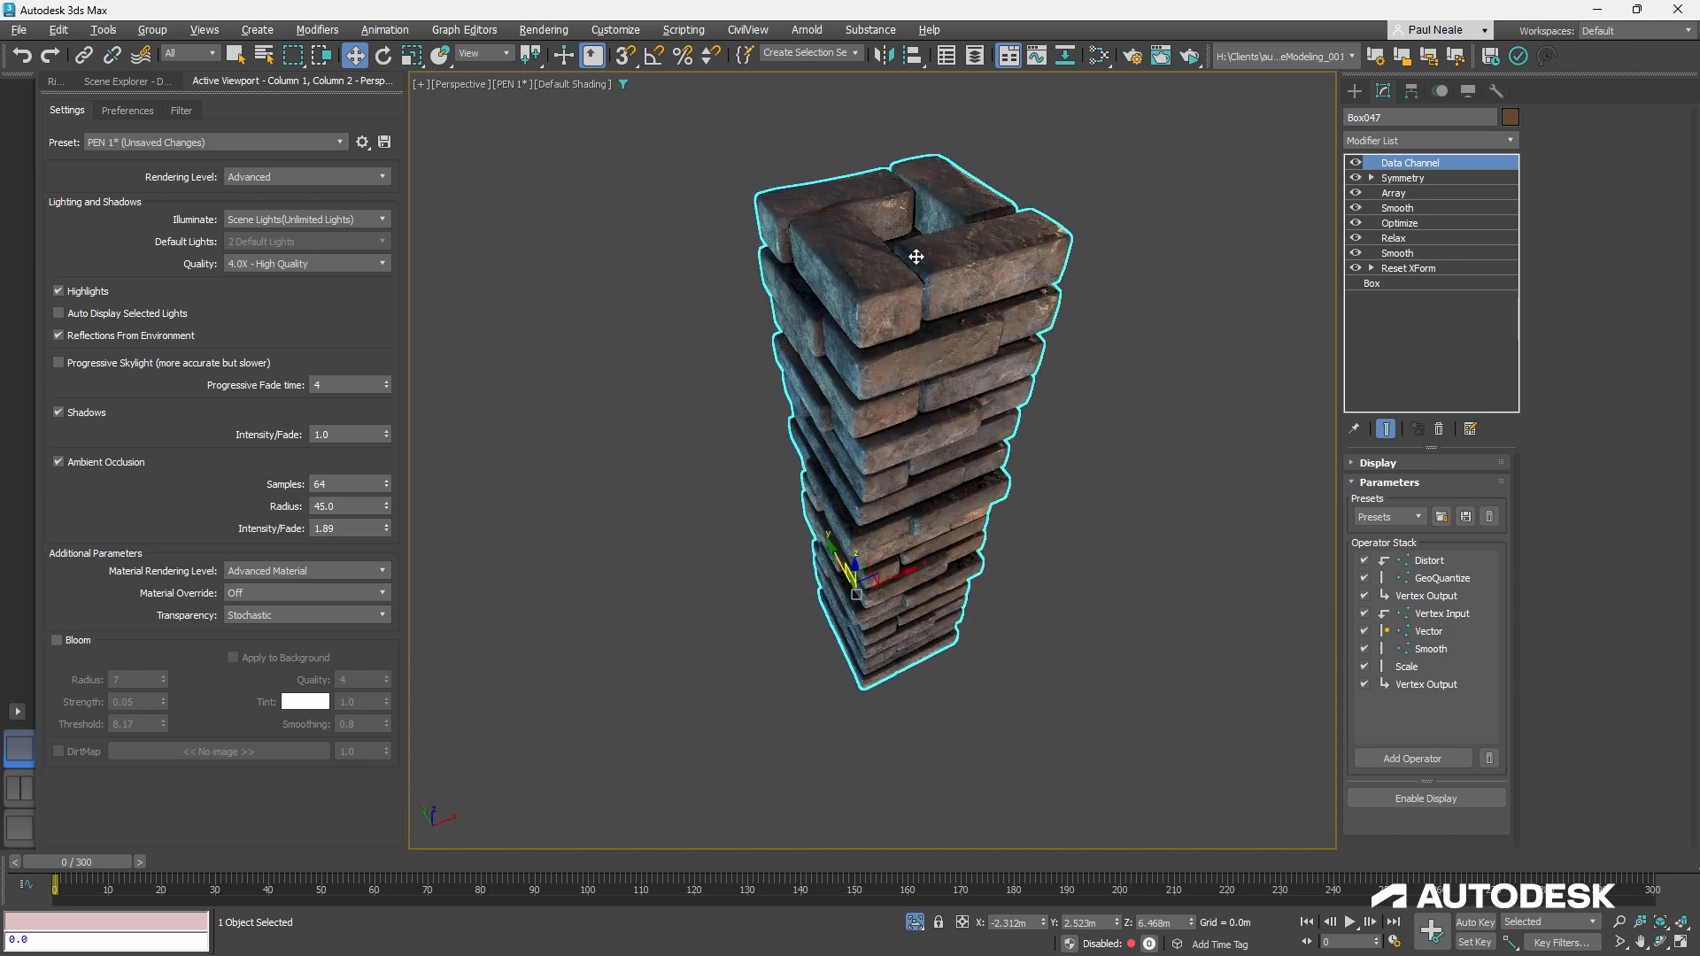
Inspect the soot operators, including Vector, then select the Rectangle020 mortar object
left_click(1428, 632)
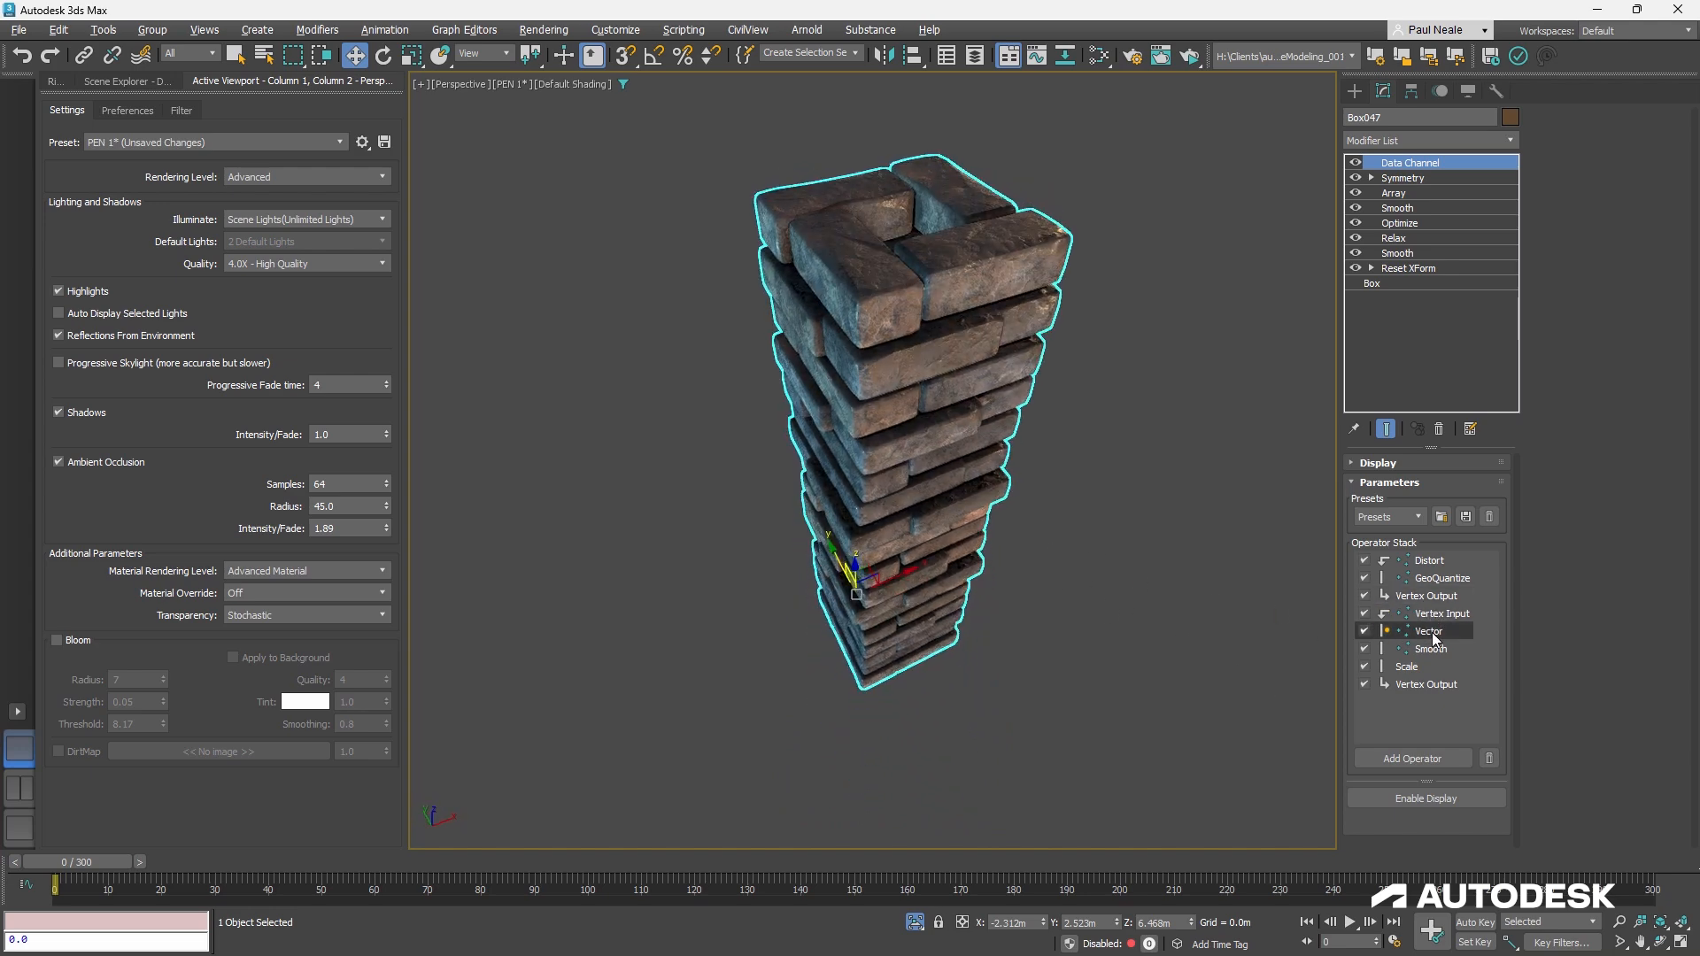
left_click(1406, 666)
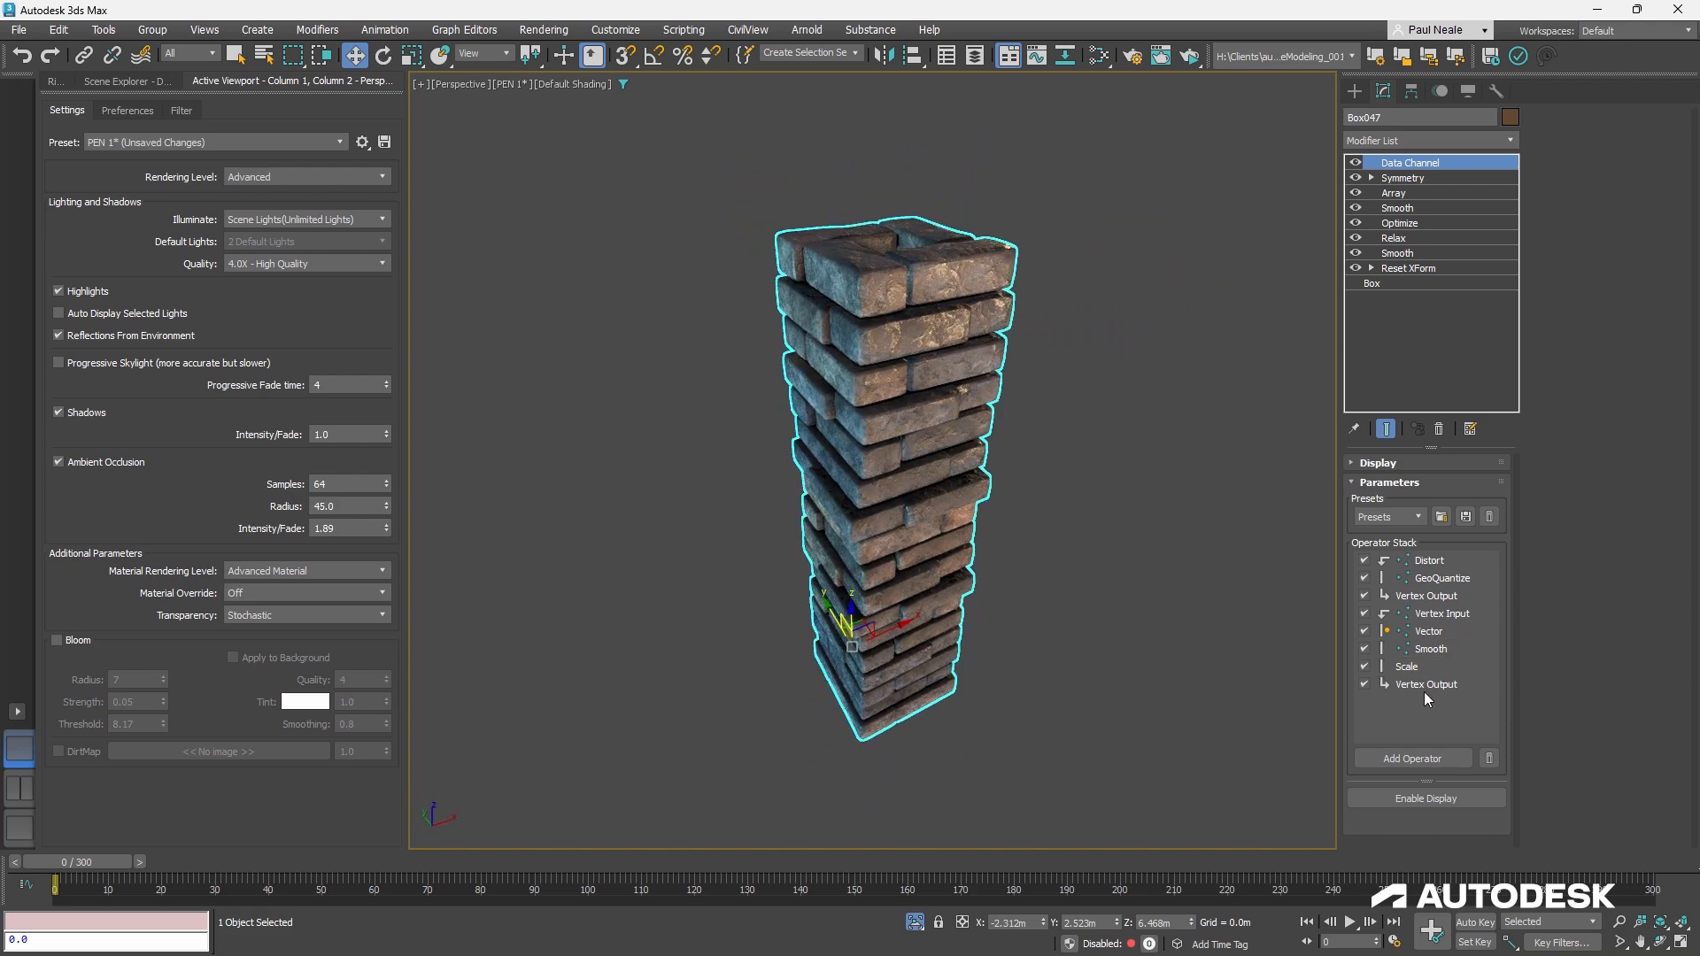
left_click(1425, 684)
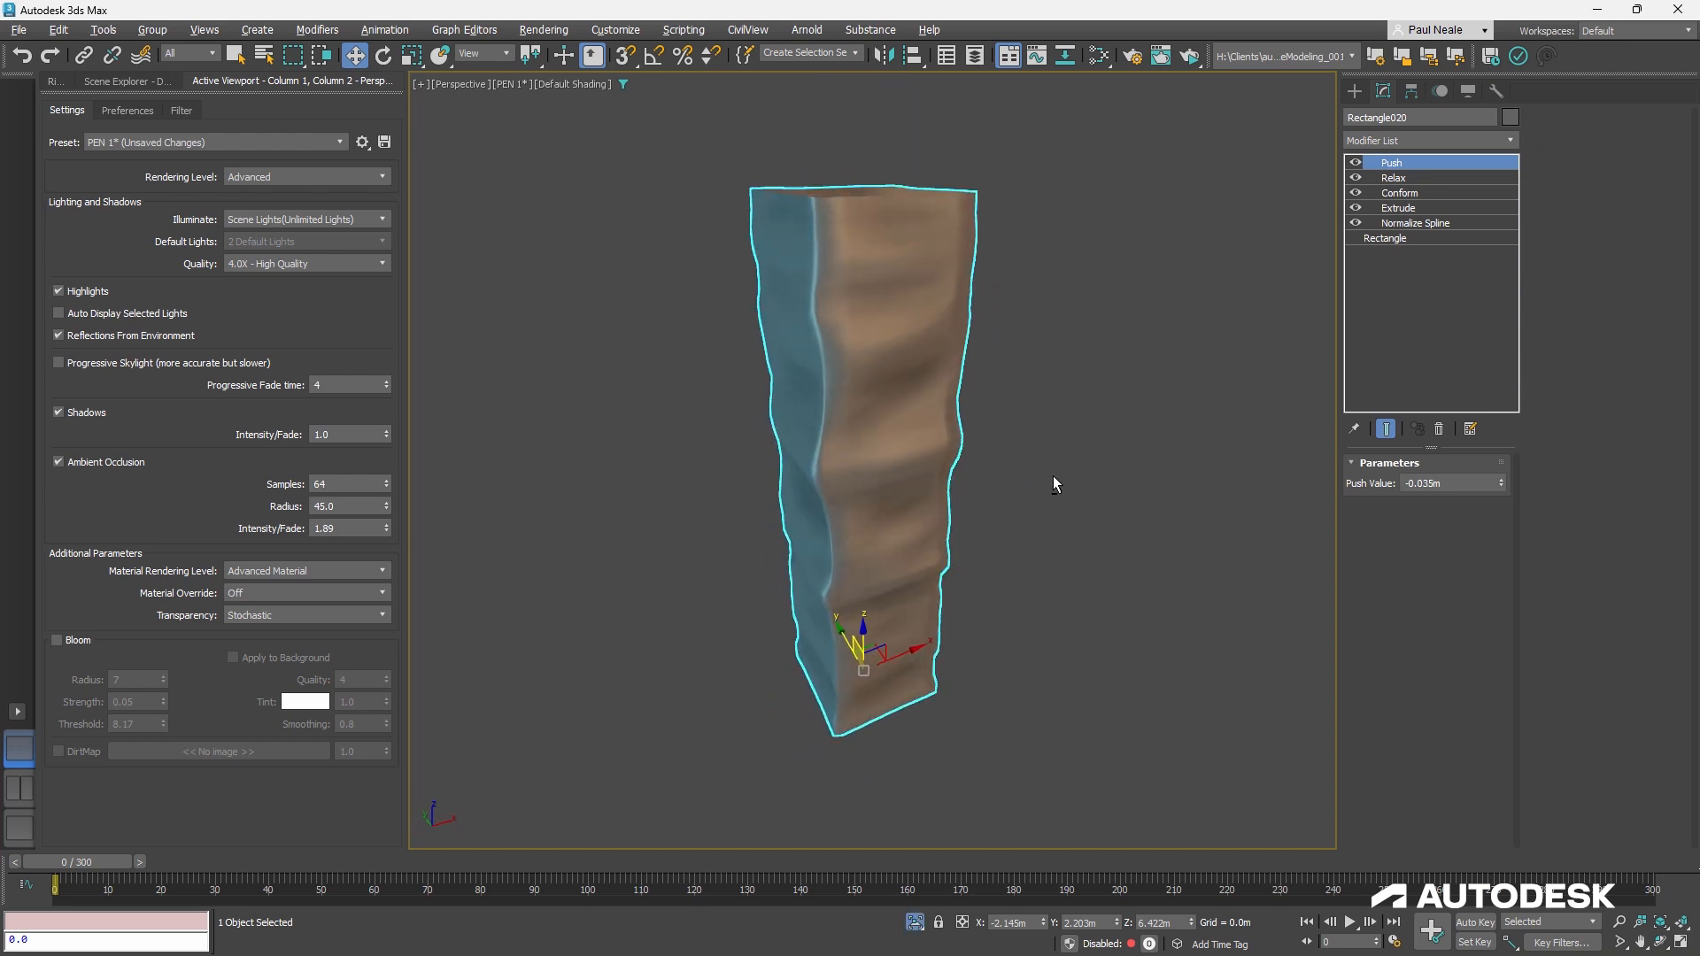
Select the Rectangle base to show its 1.2 m by 1.241 m Length and Width
left_click(1386, 237)
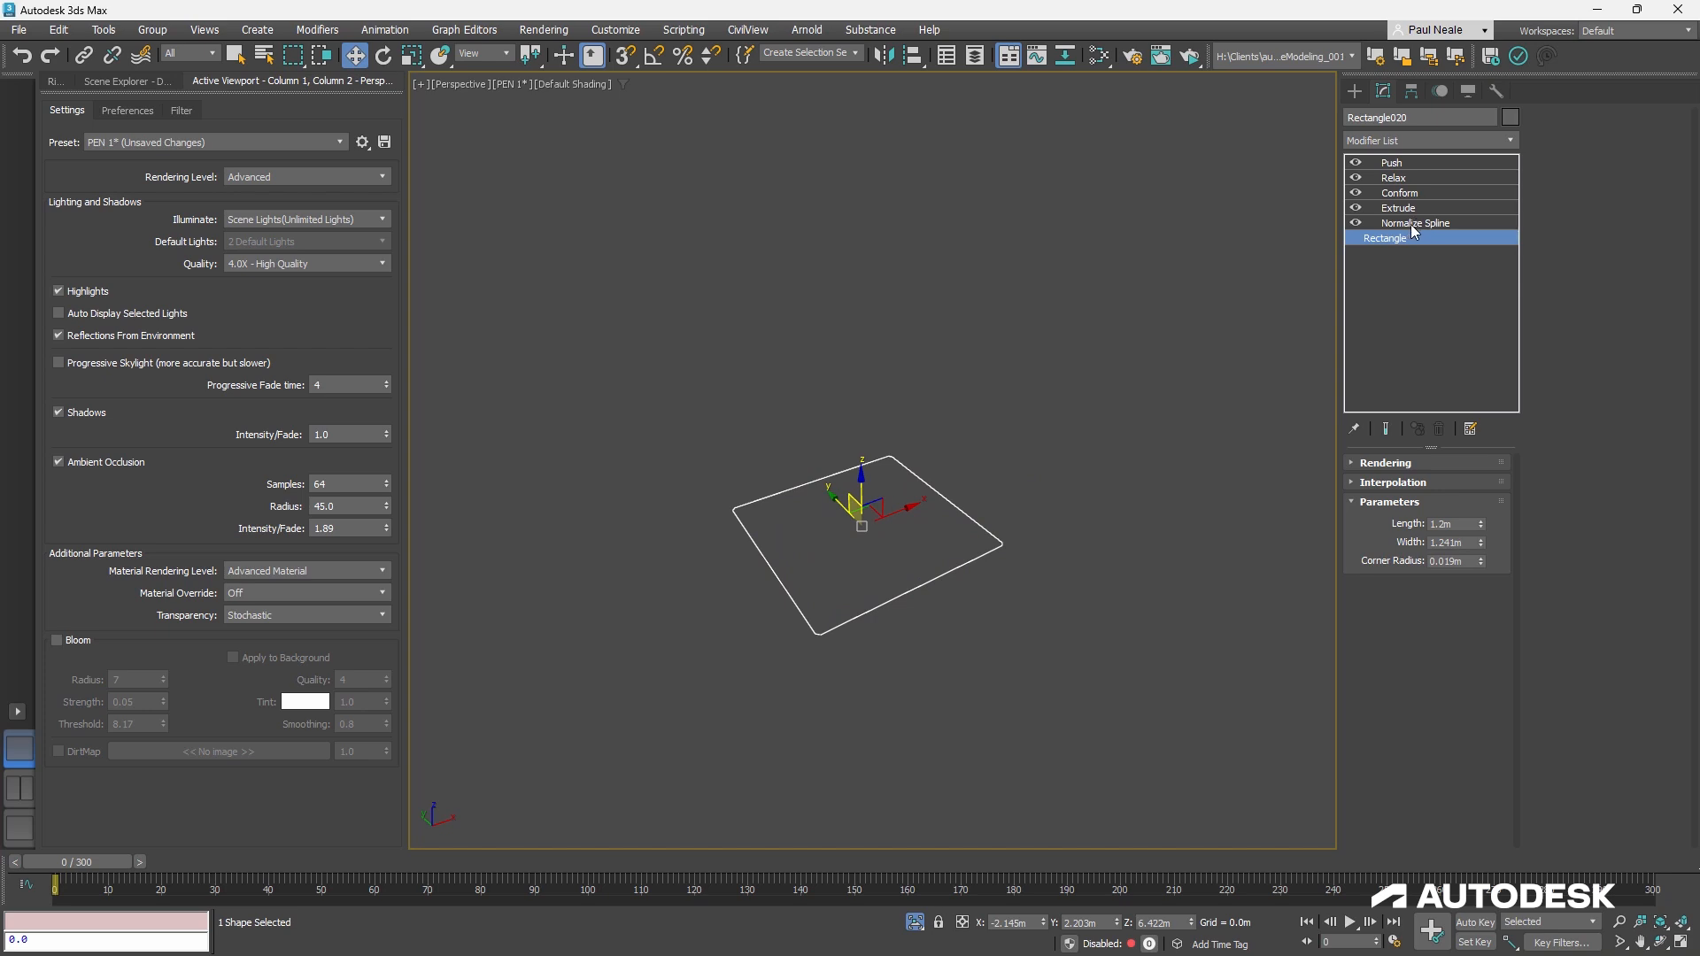
Step through Normalize Spline, Extrude, Conform, Relax and Push in the mortar stack
left_click(1415, 222)
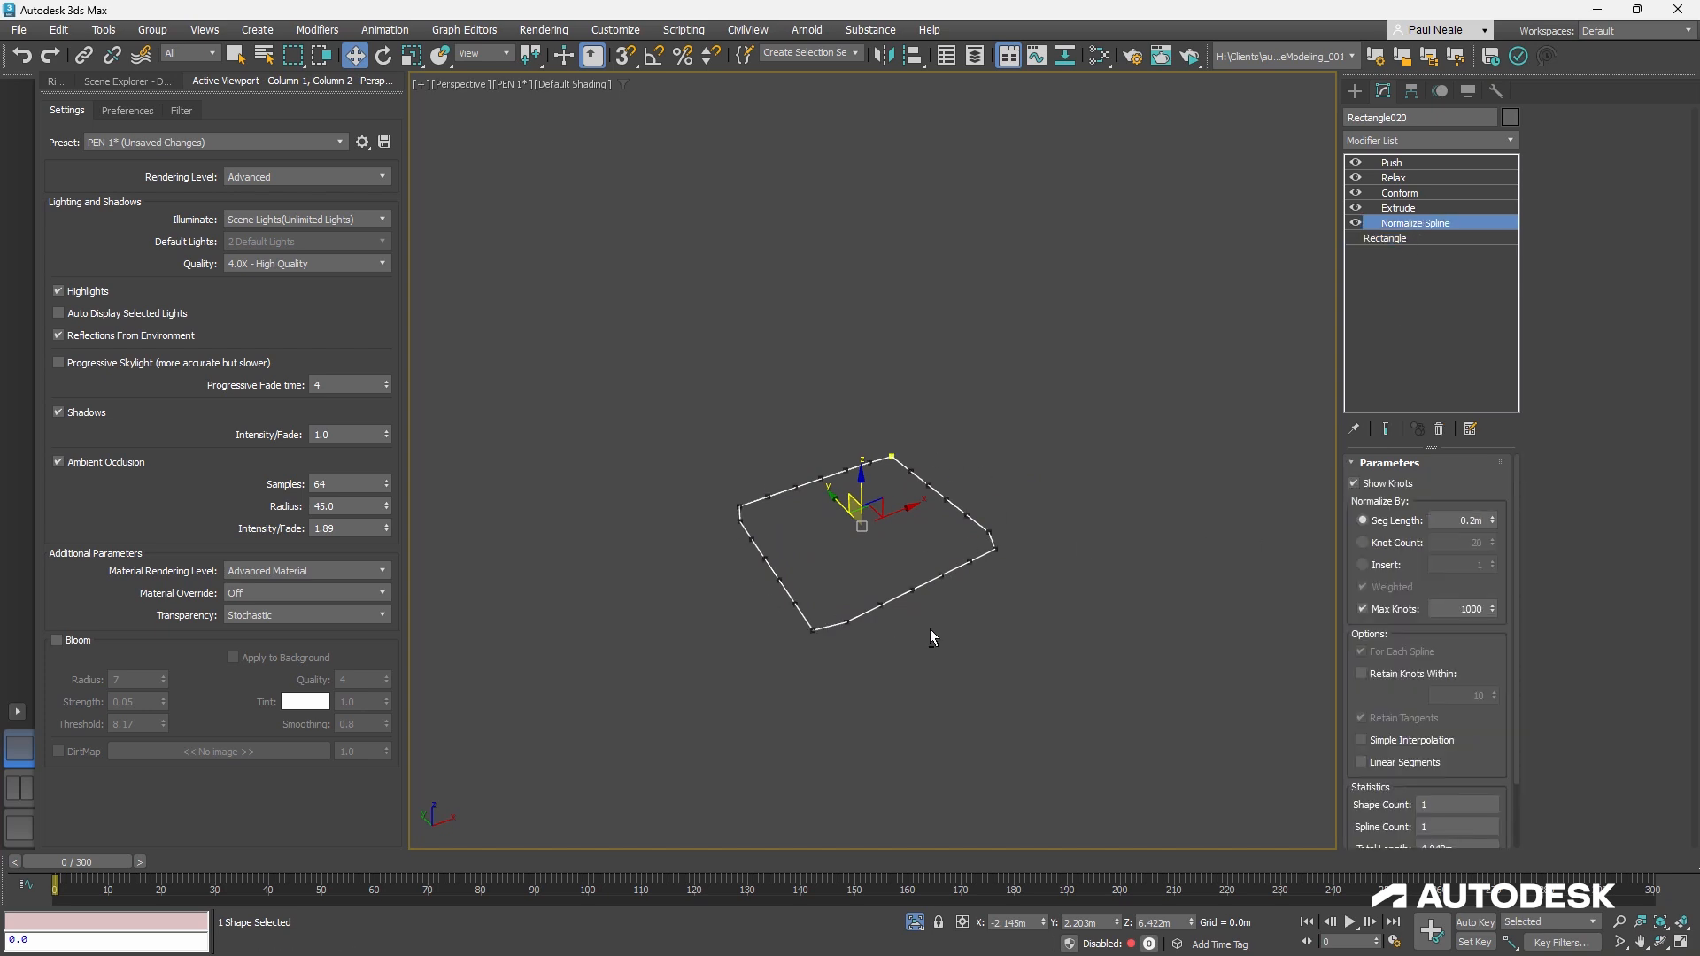
left_click(1399, 208)
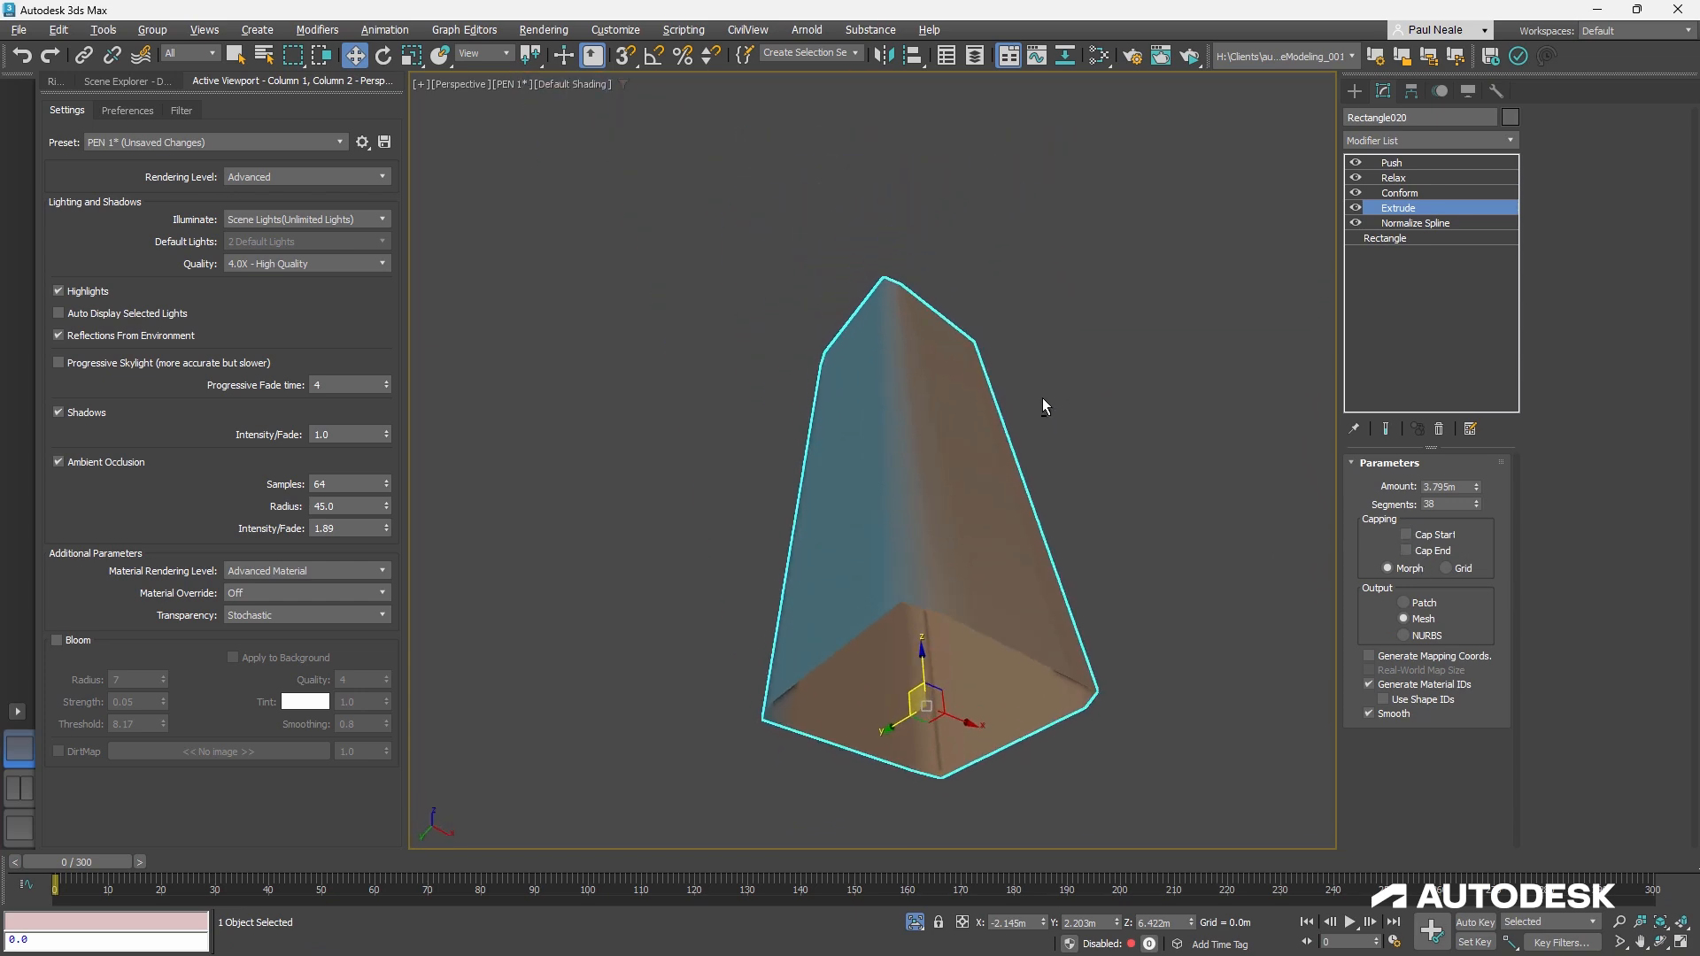
left_click(1400, 193)
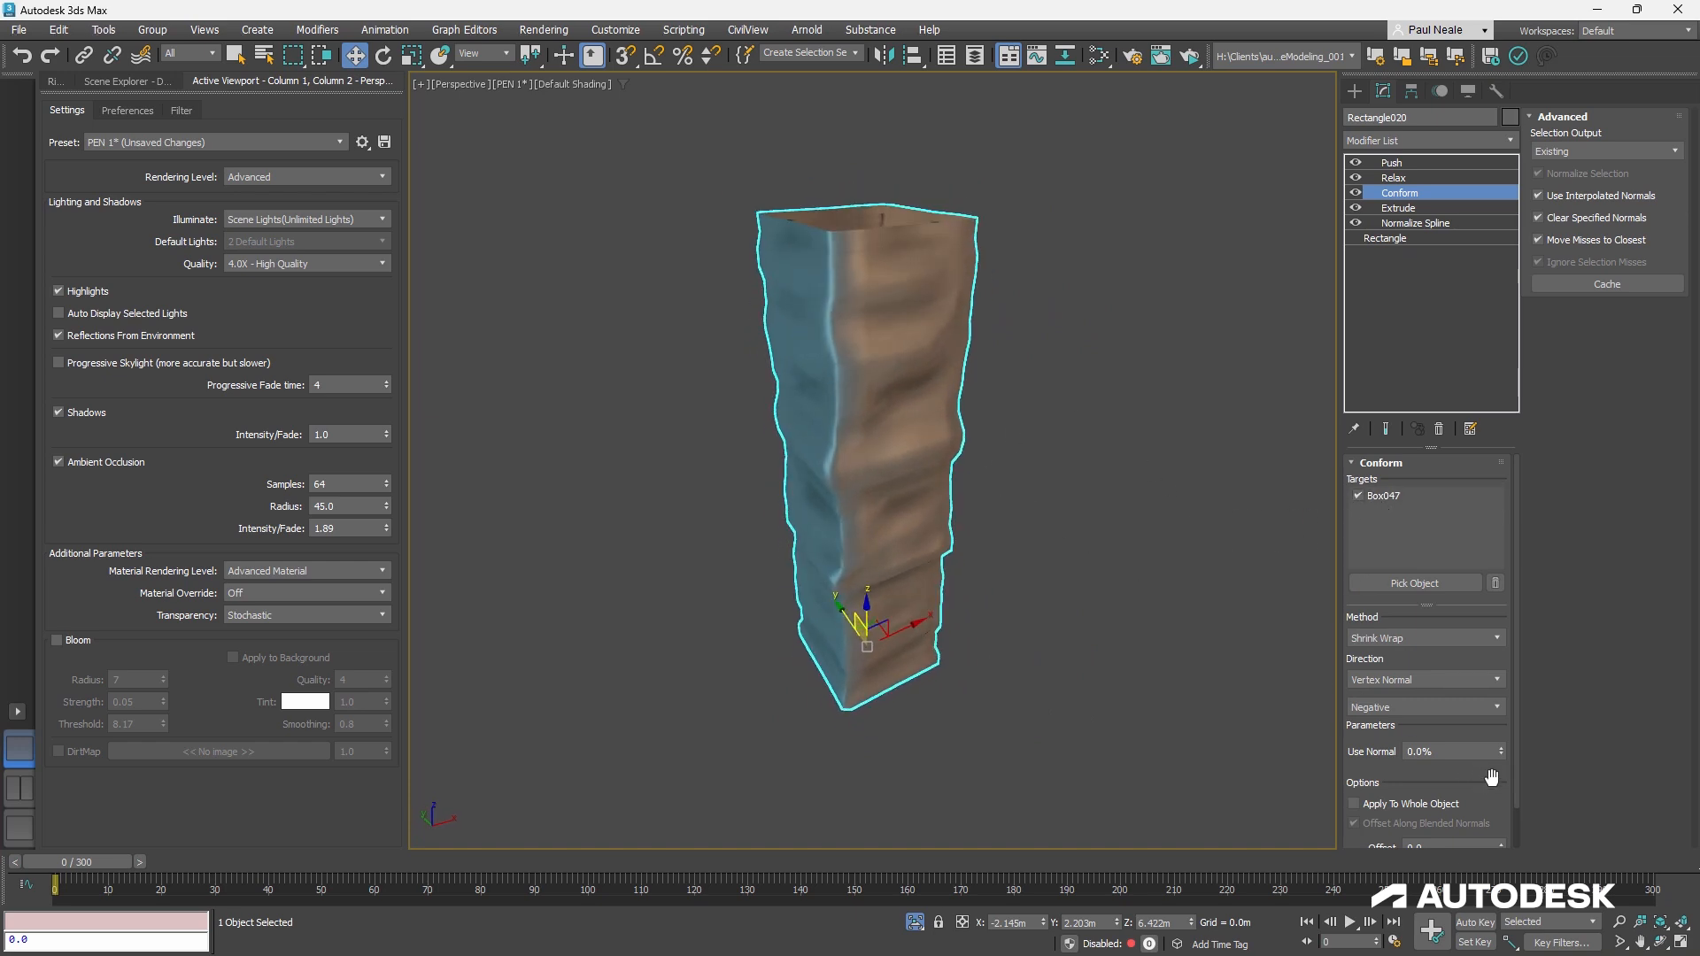
left_click(1396, 177)
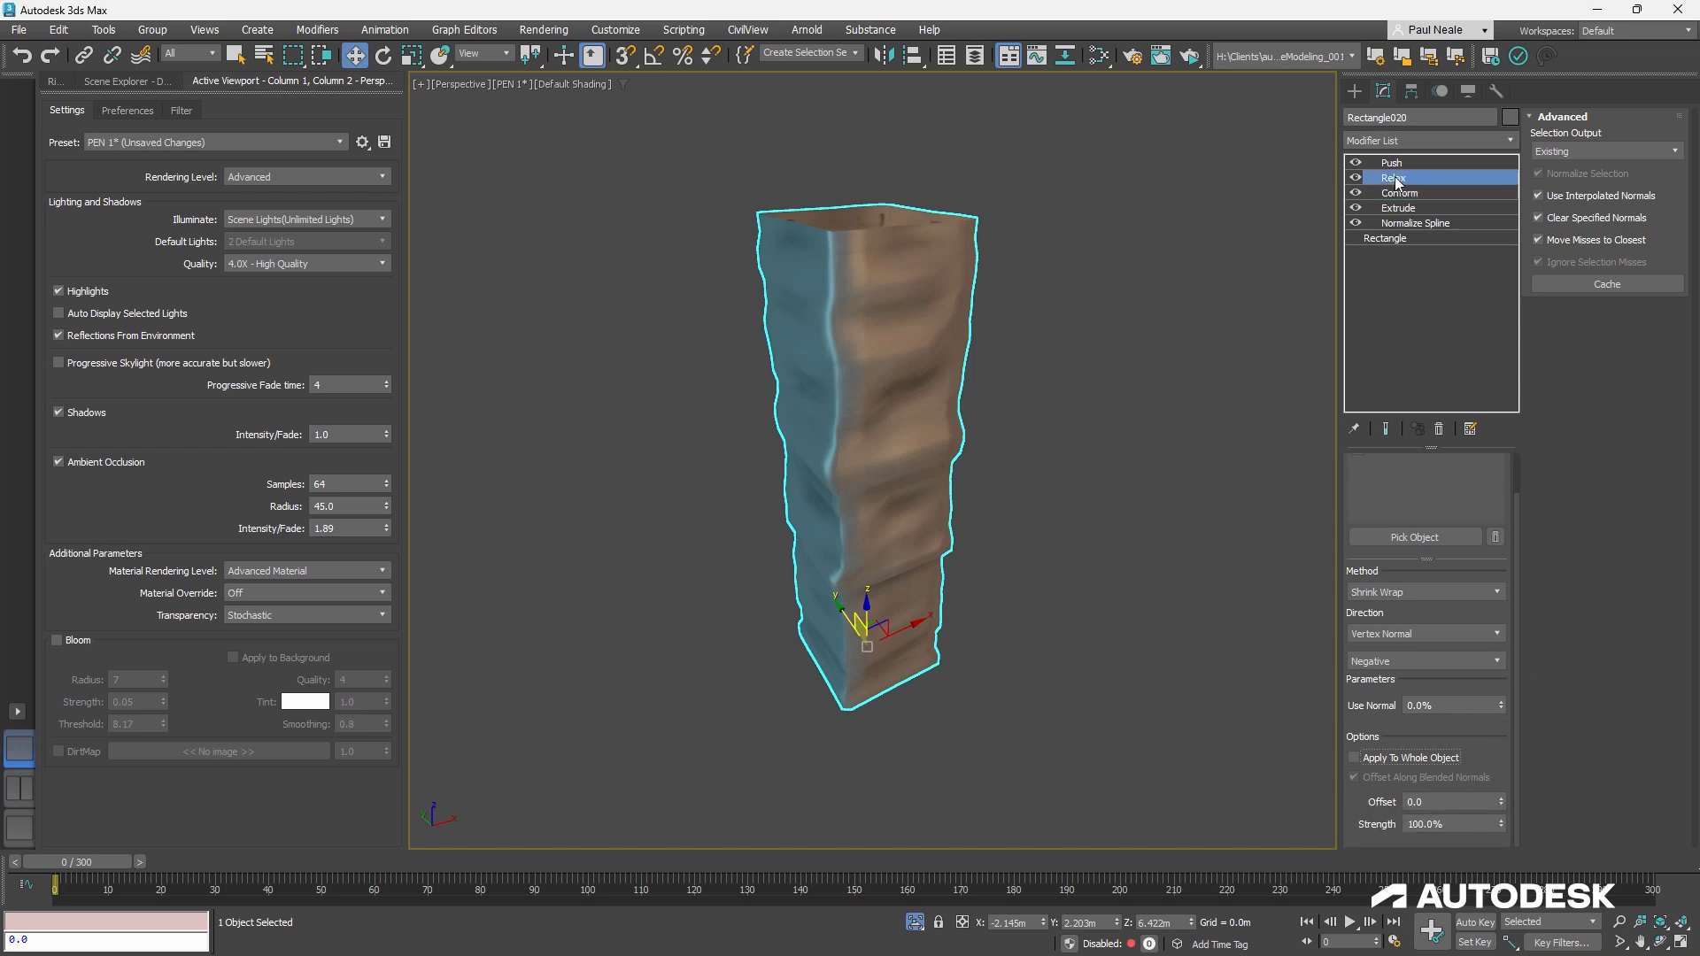
left_click(1391, 161)
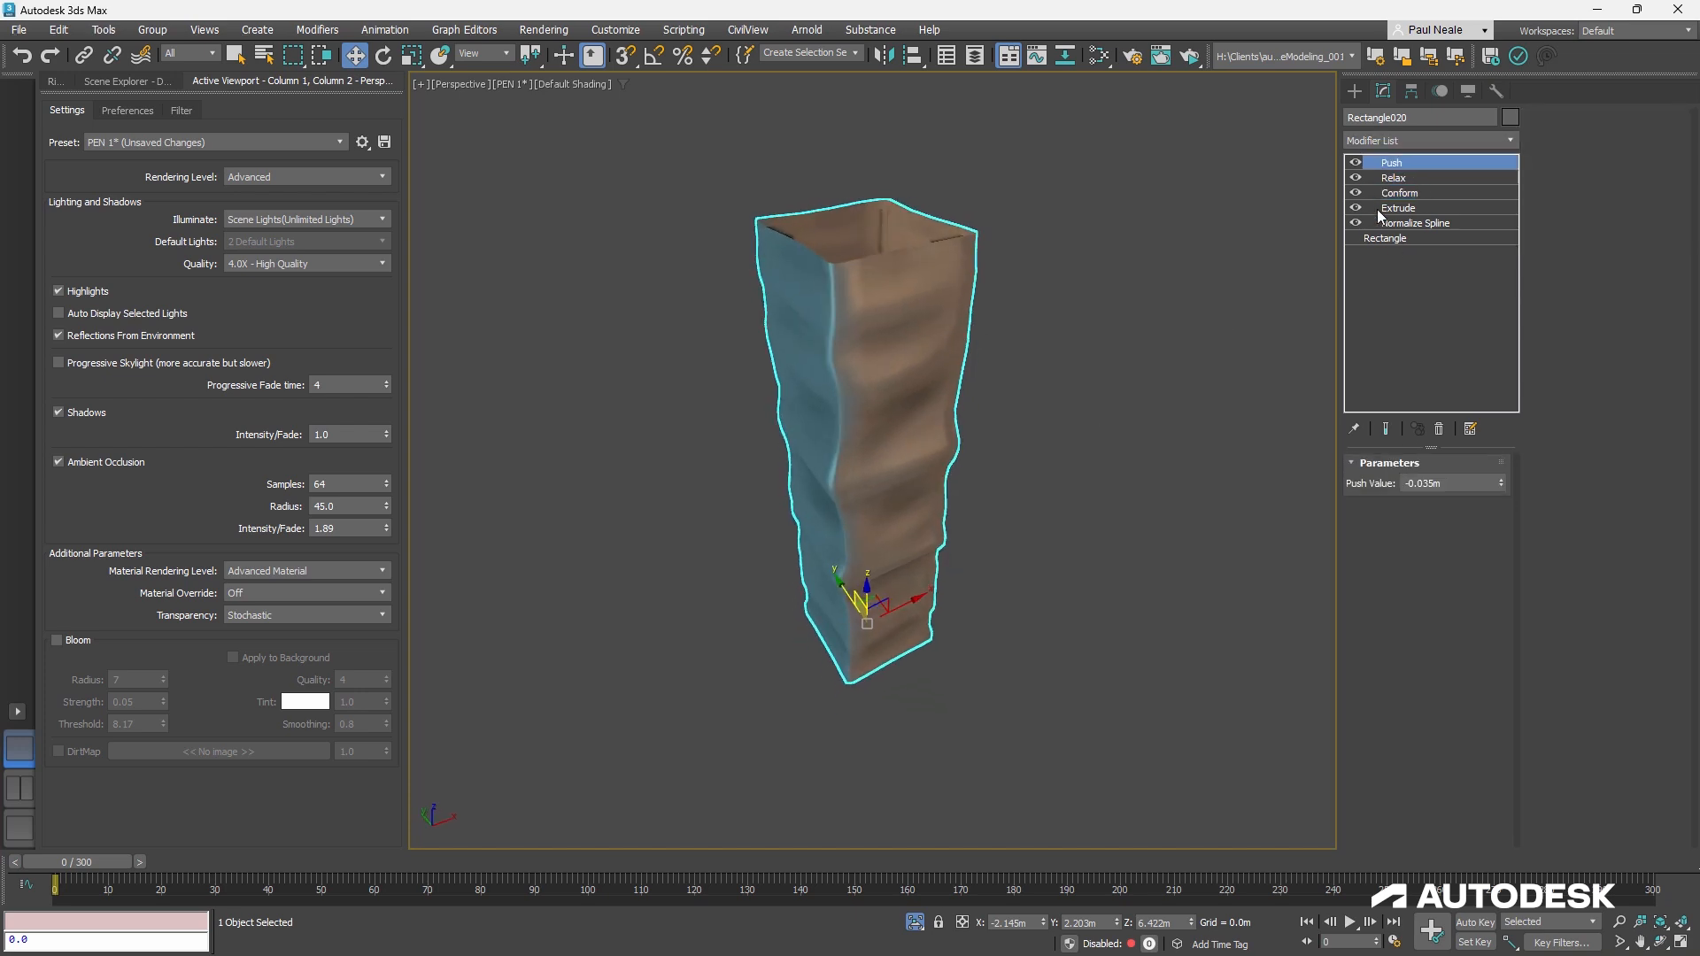